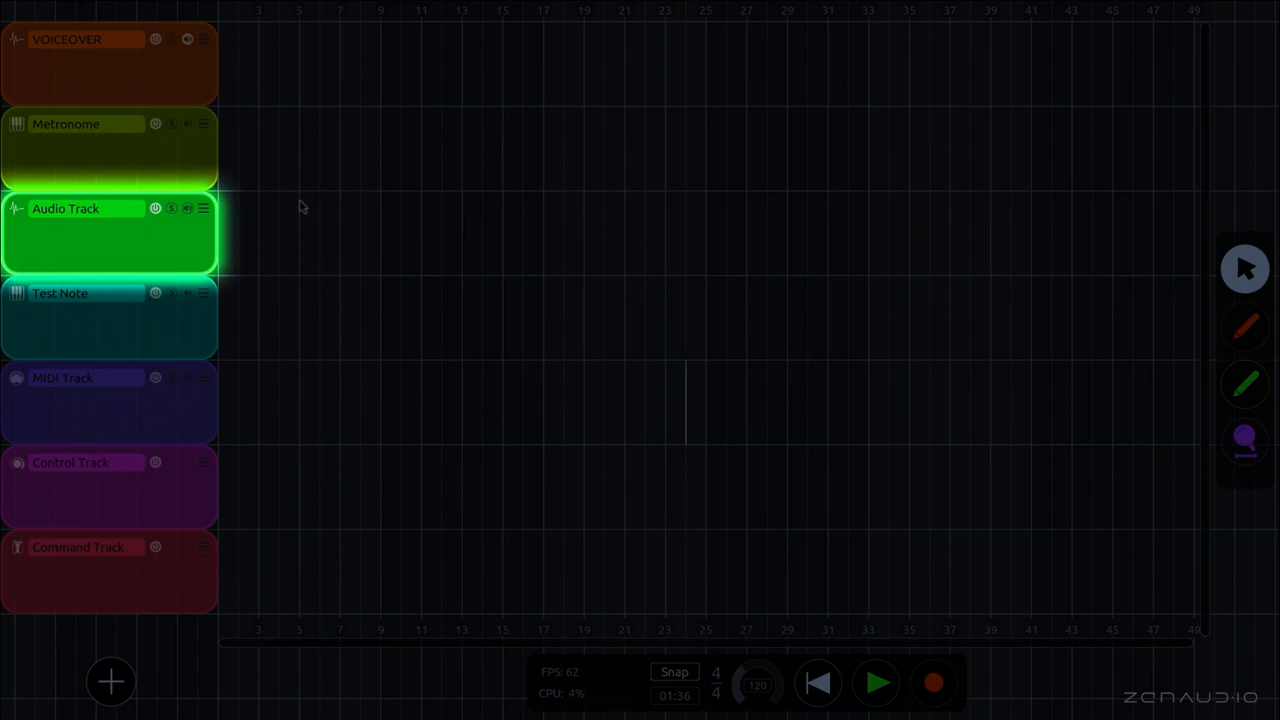
mouse_move(267, 239)
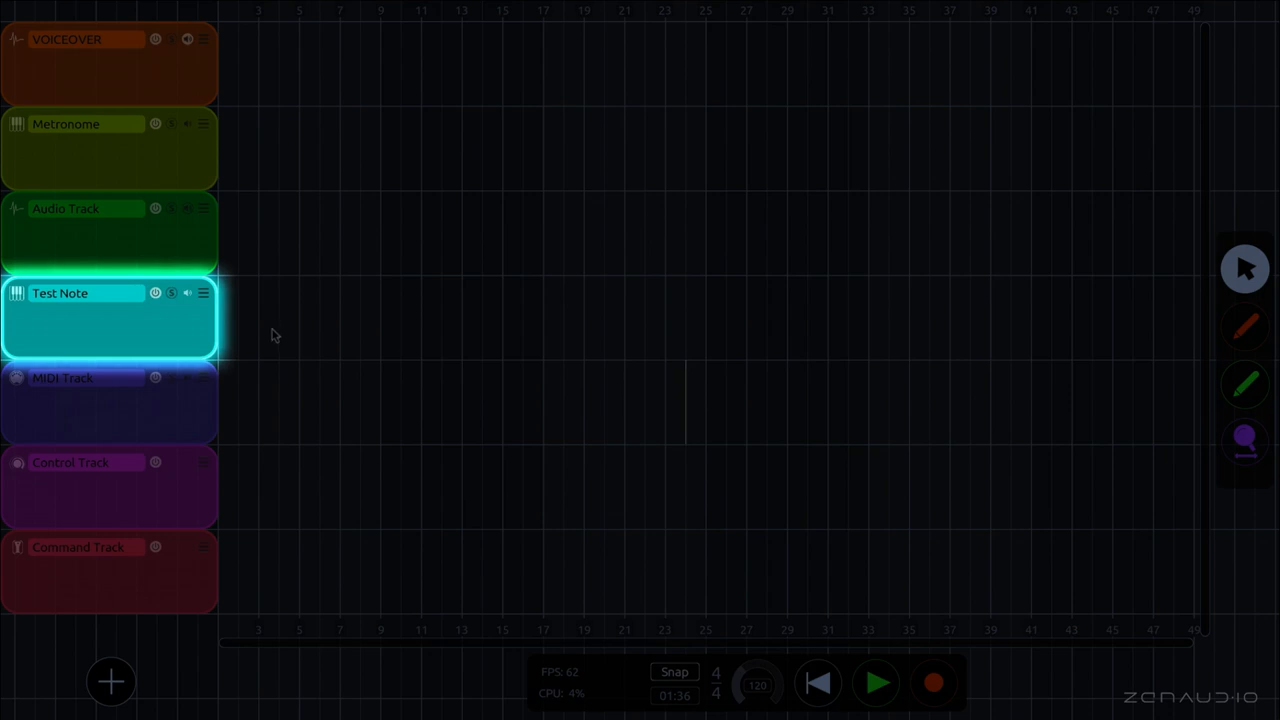
mouse_move(297, 356)
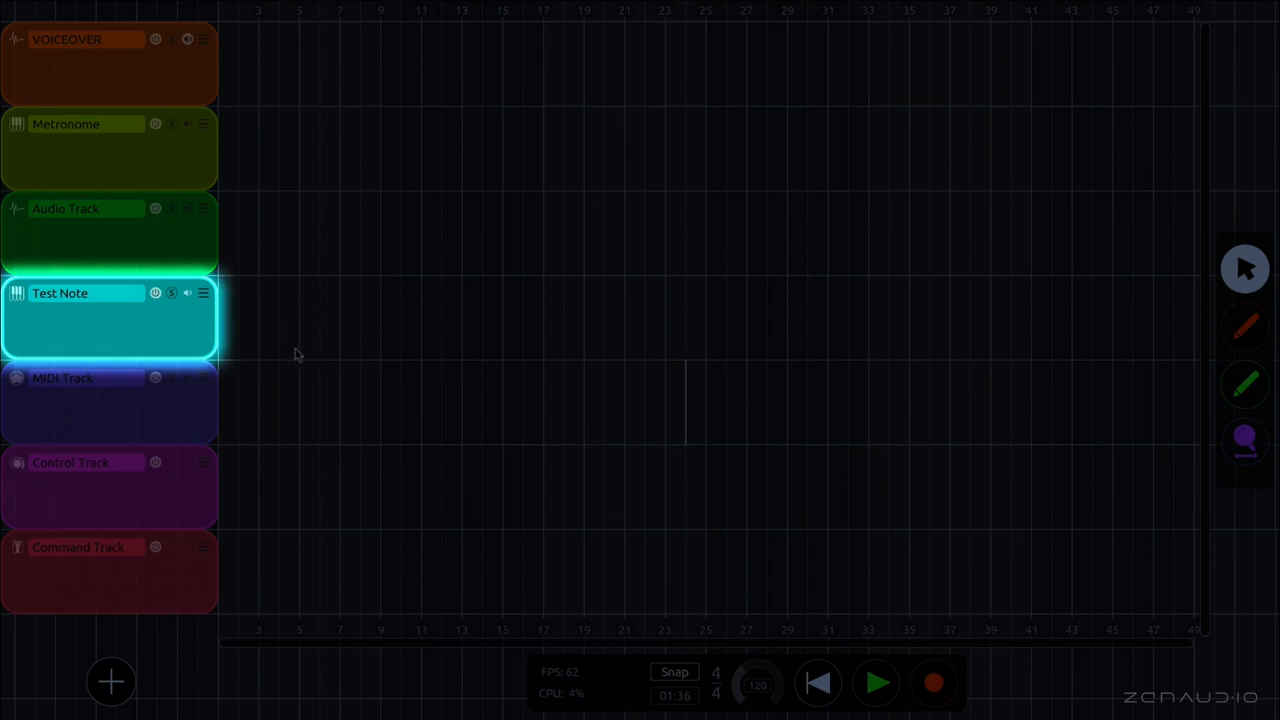
mouse_move(260, 332)
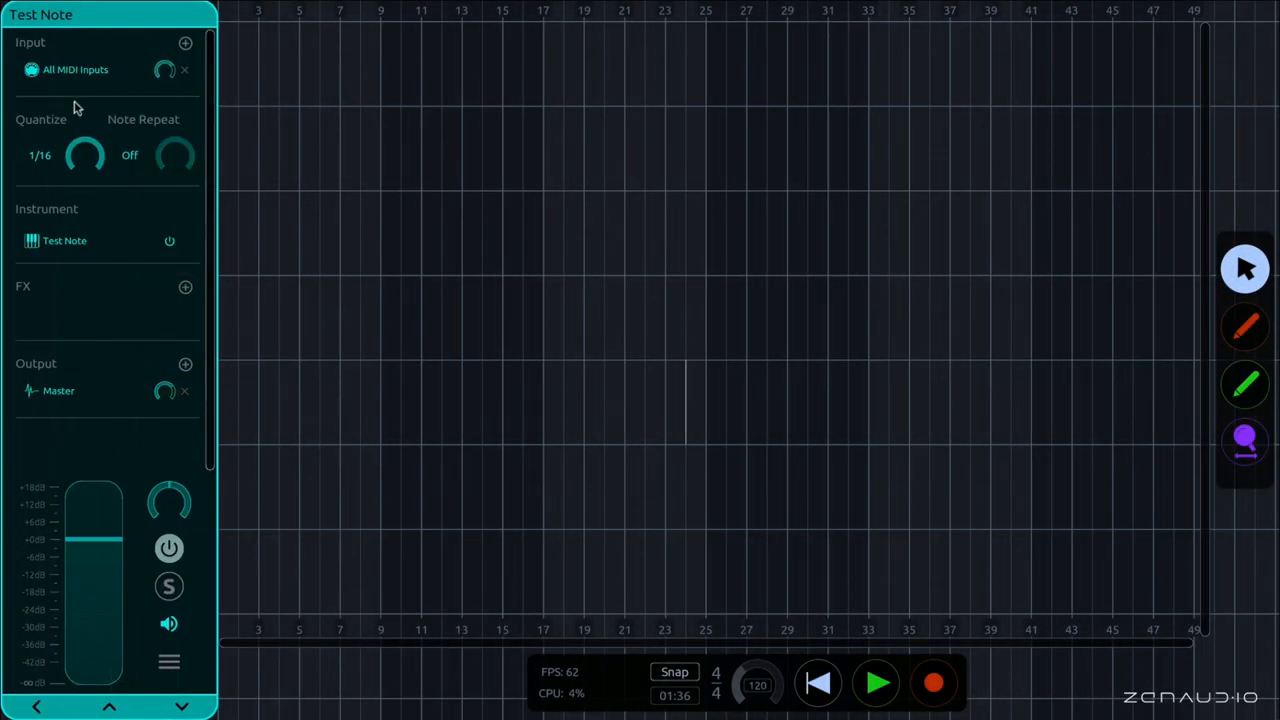
mouse_move(126, 101)
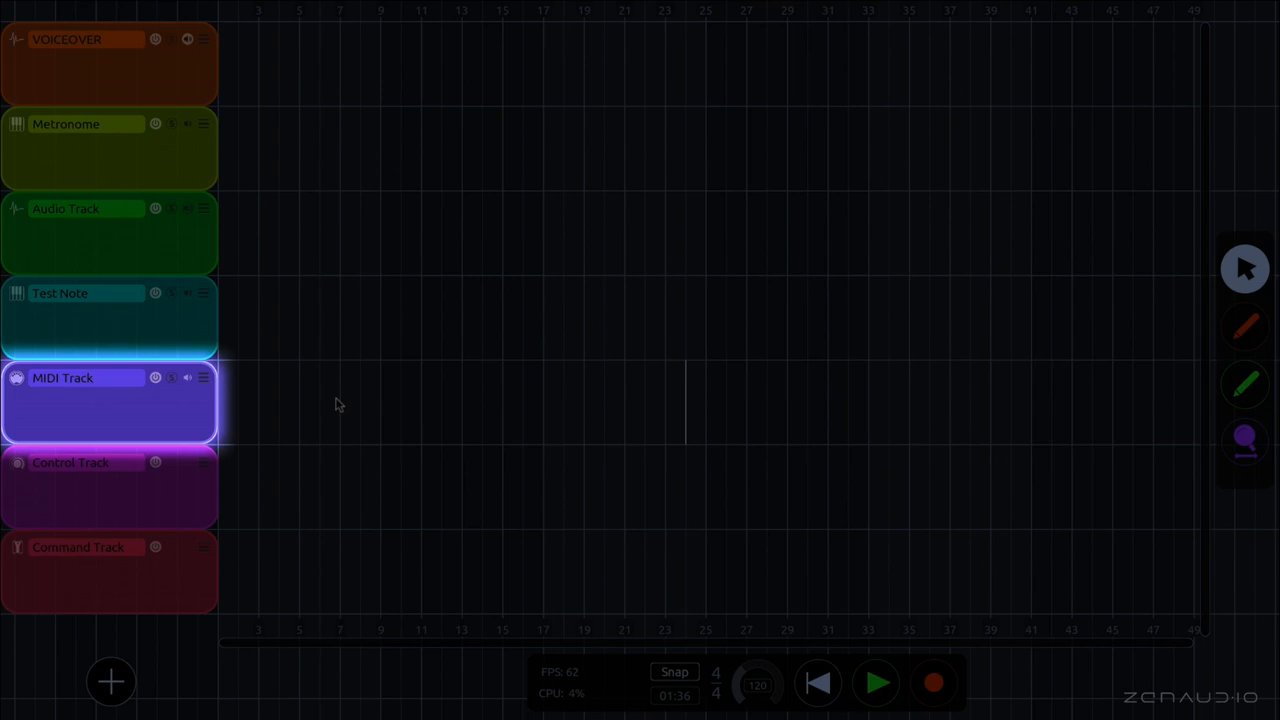
Add an output destination on the MIDI Track panel and route it to Tracks > Test Note
left_click(63, 377)
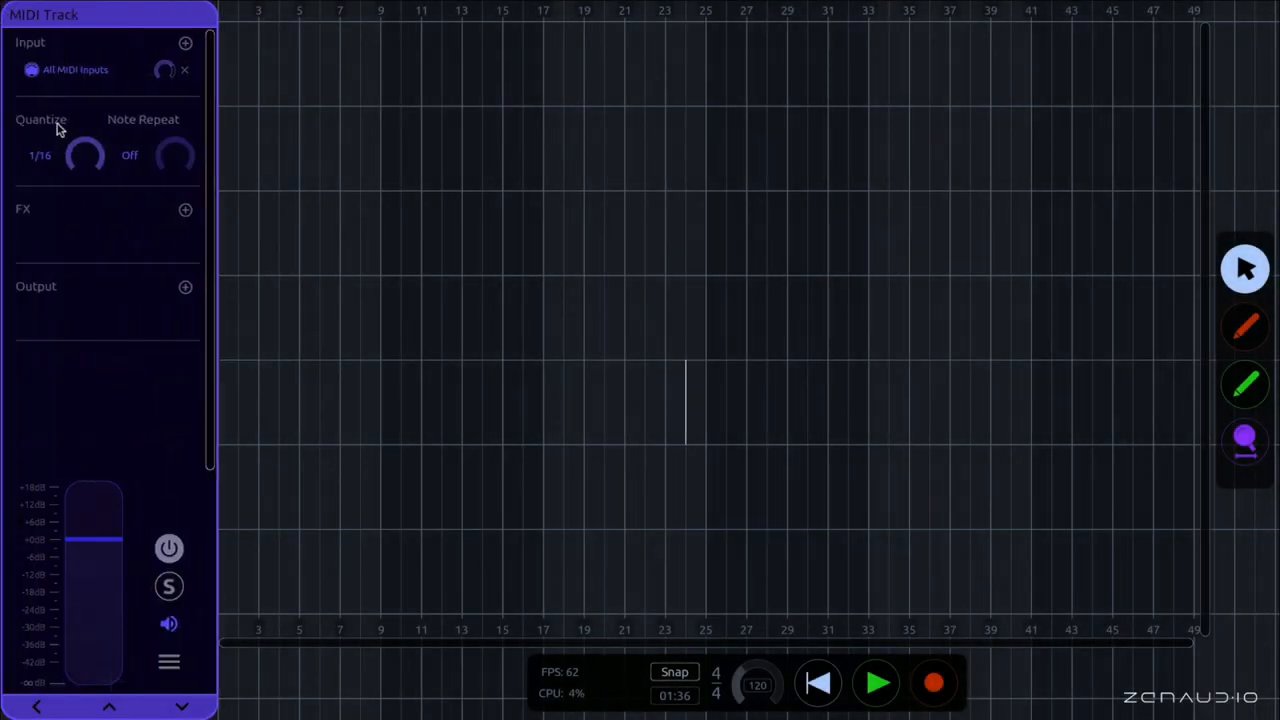
mouse_move(100, 94)
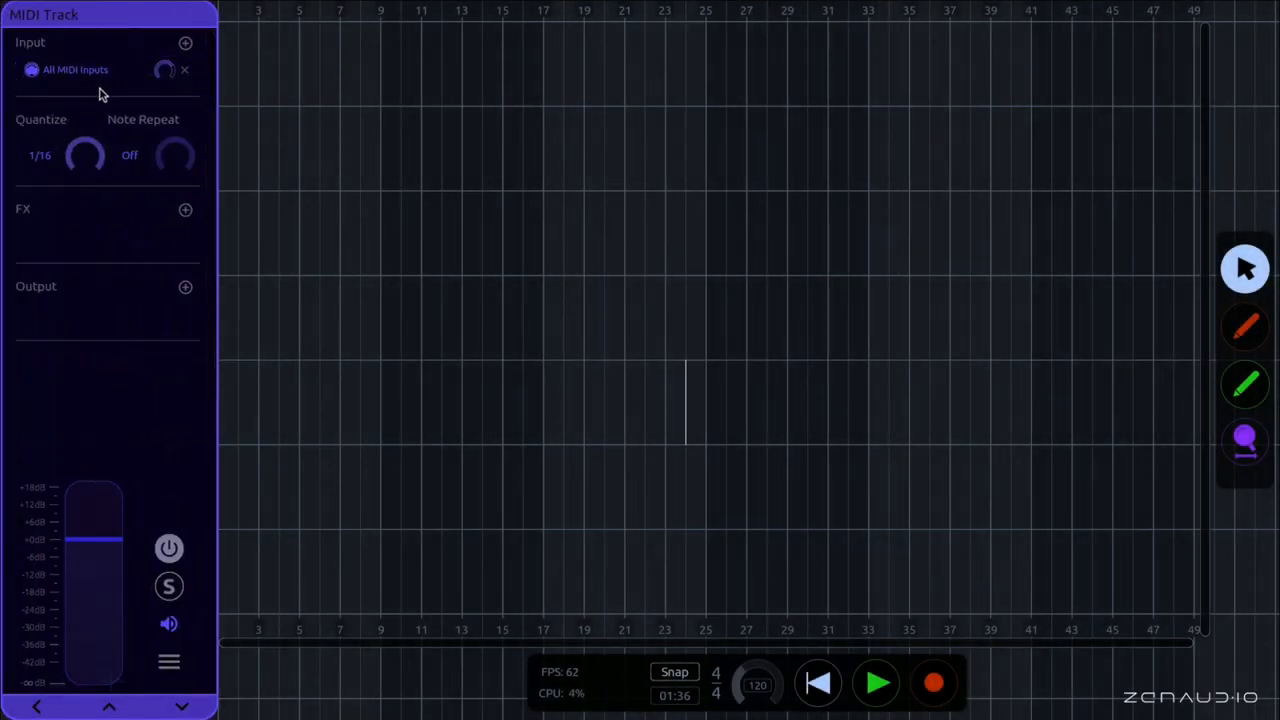
mouse_move(127, 334)
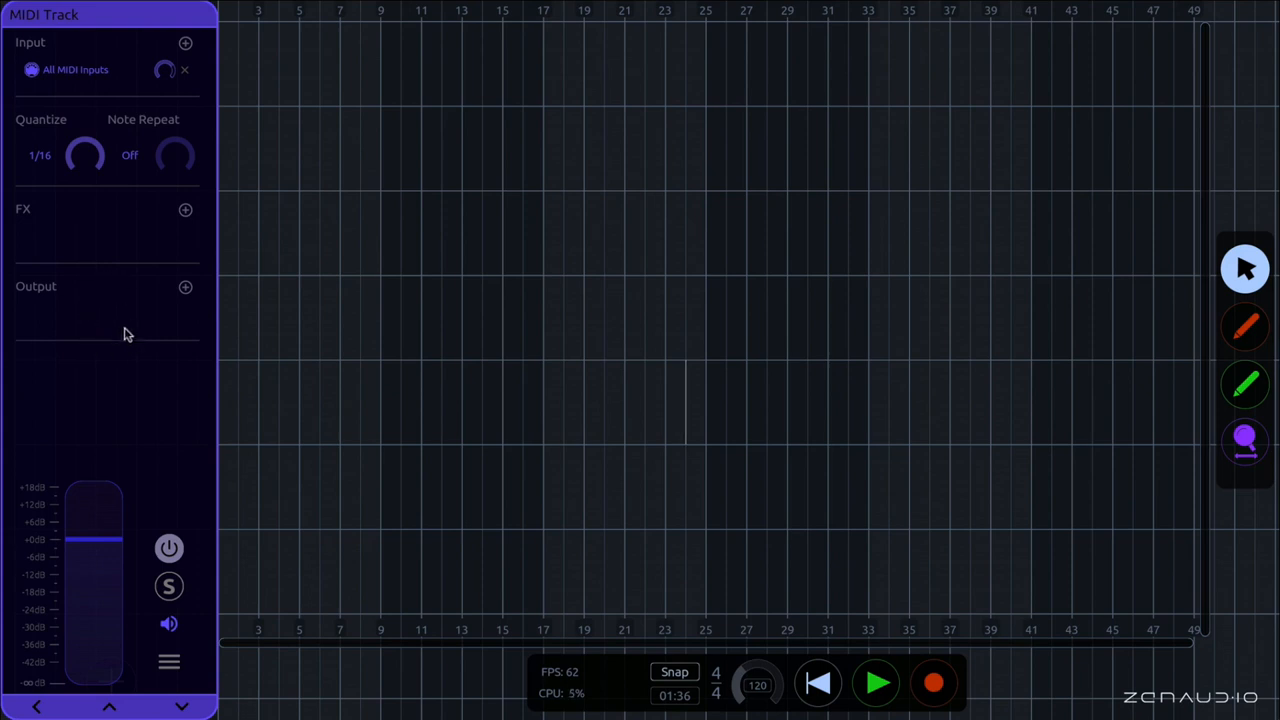
mouse_move(169, 270)
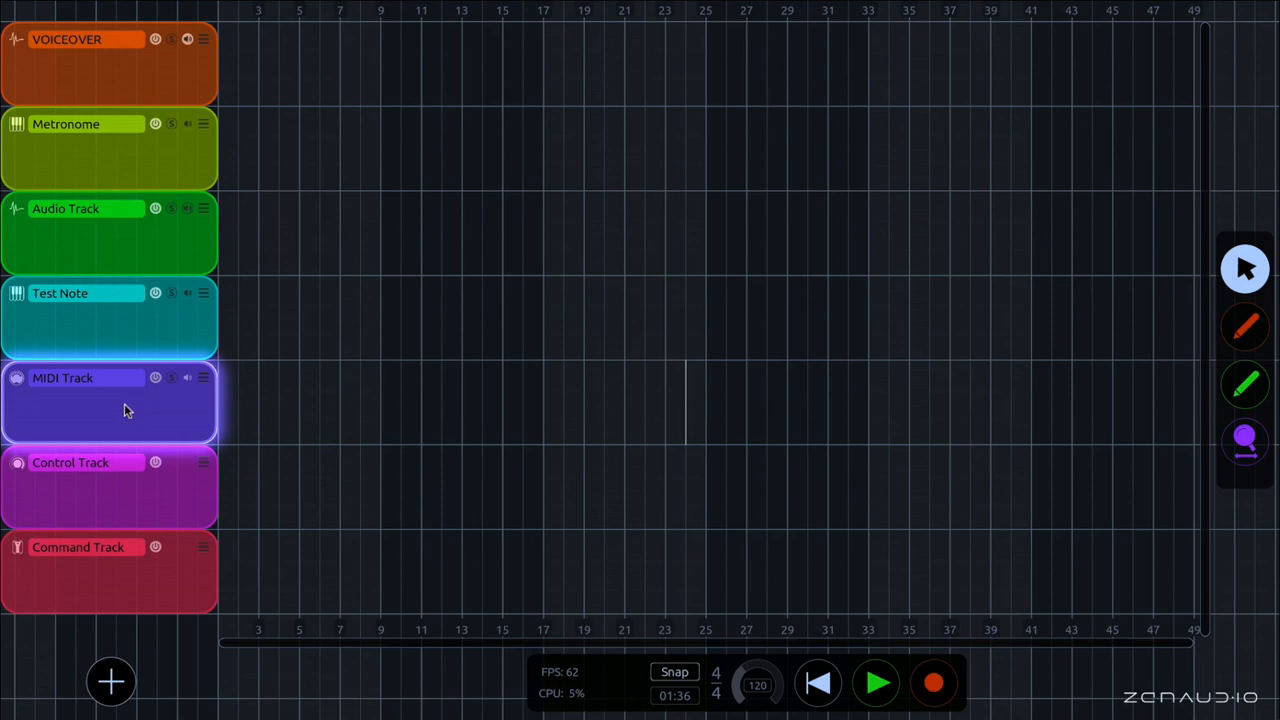
left_click(62, 377)
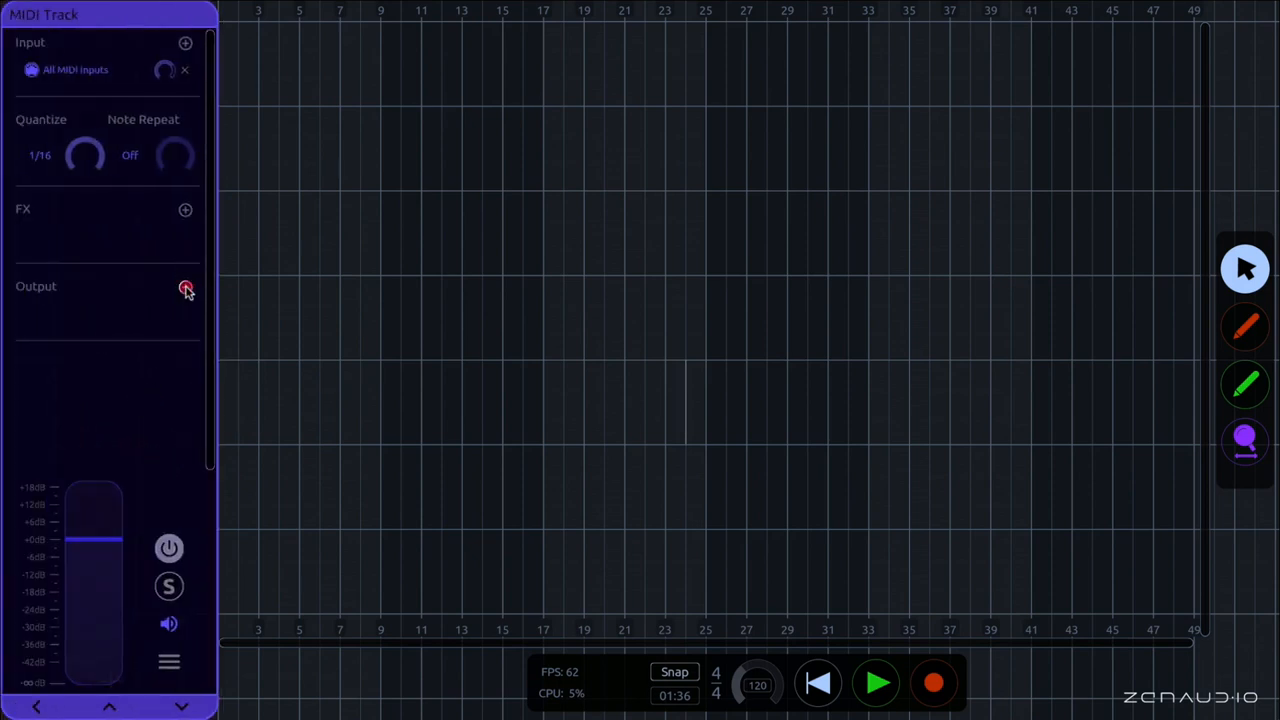
left_click(185, 288)
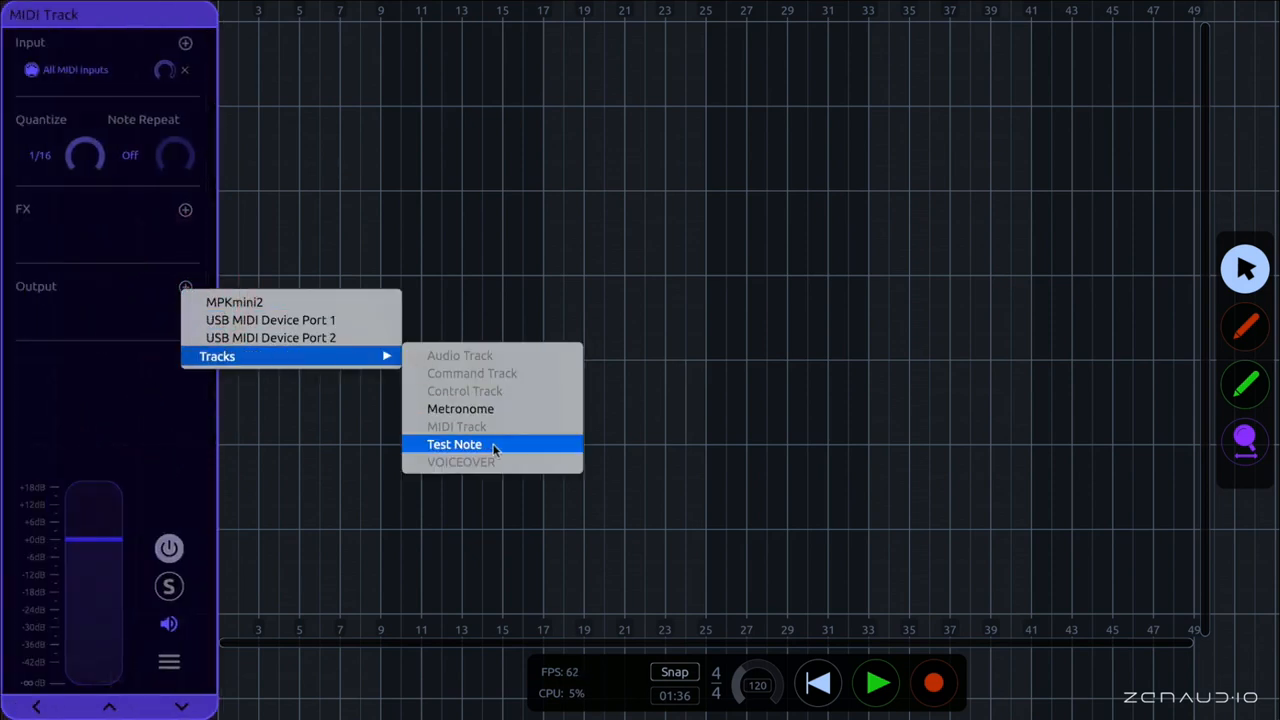
left_click(454, 444)
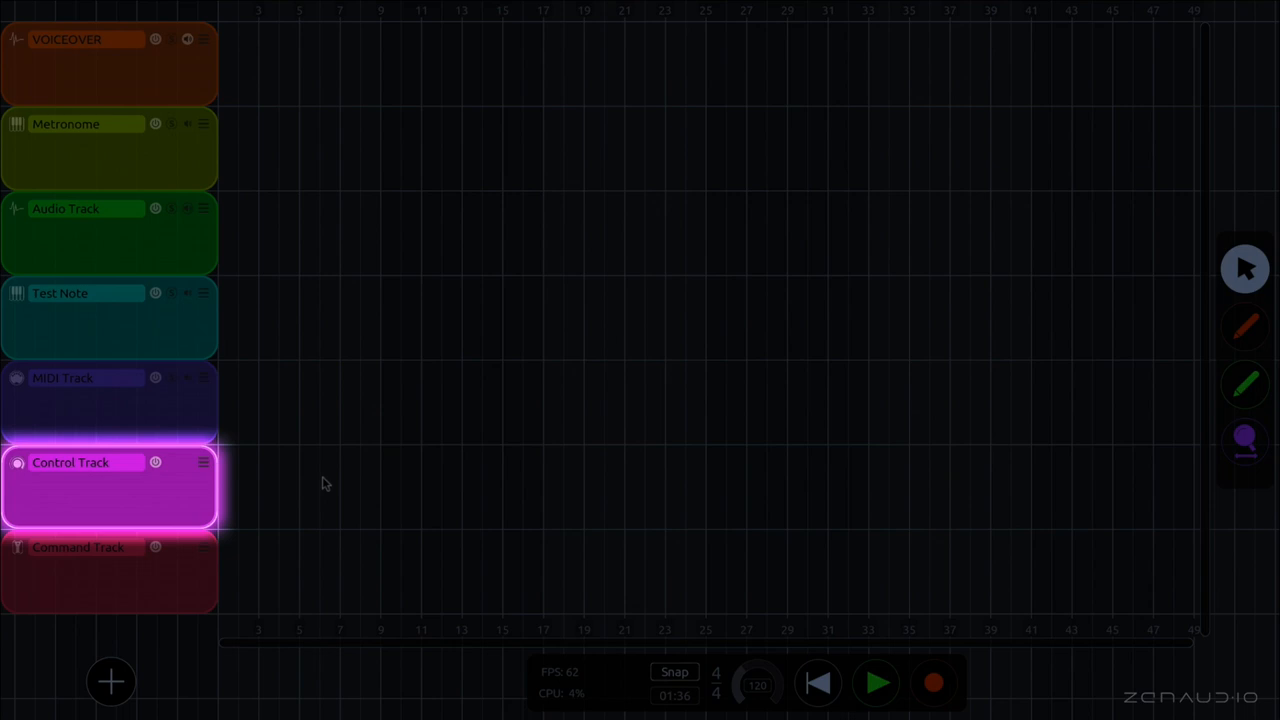
mouse_move(476, 485)
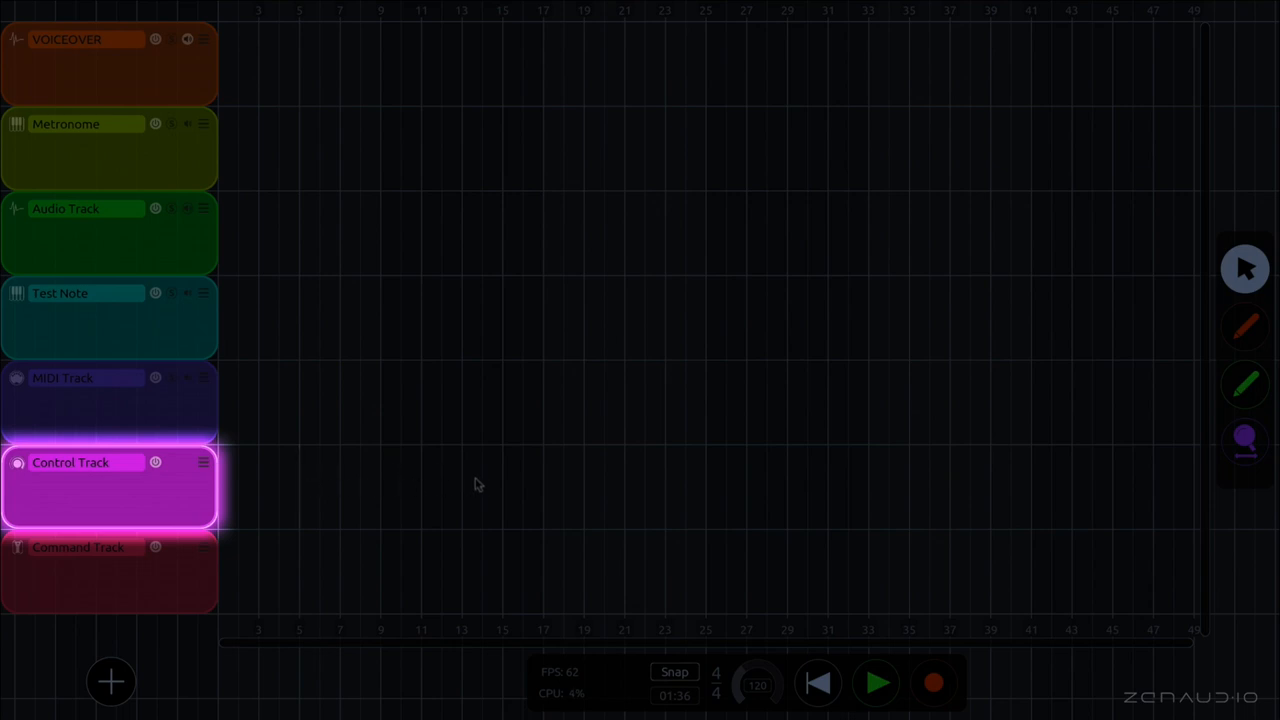
mouse_move(382, 485)
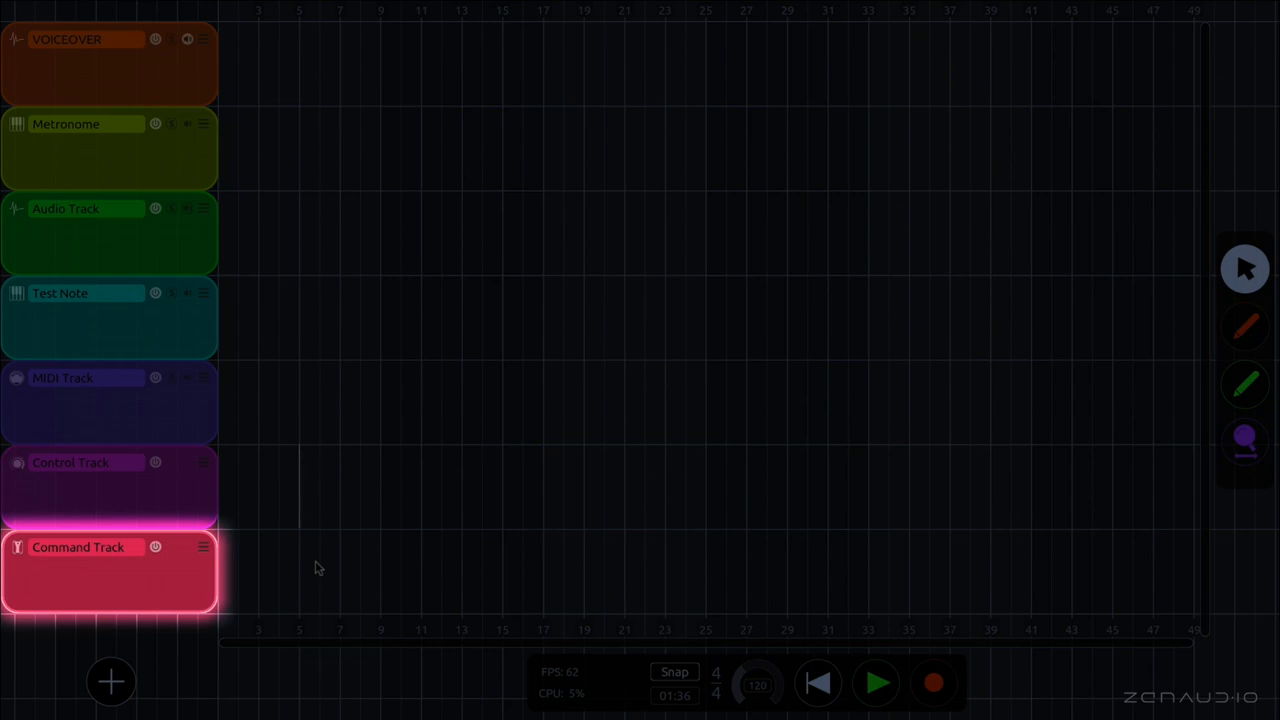
mouse_move(370, 558)
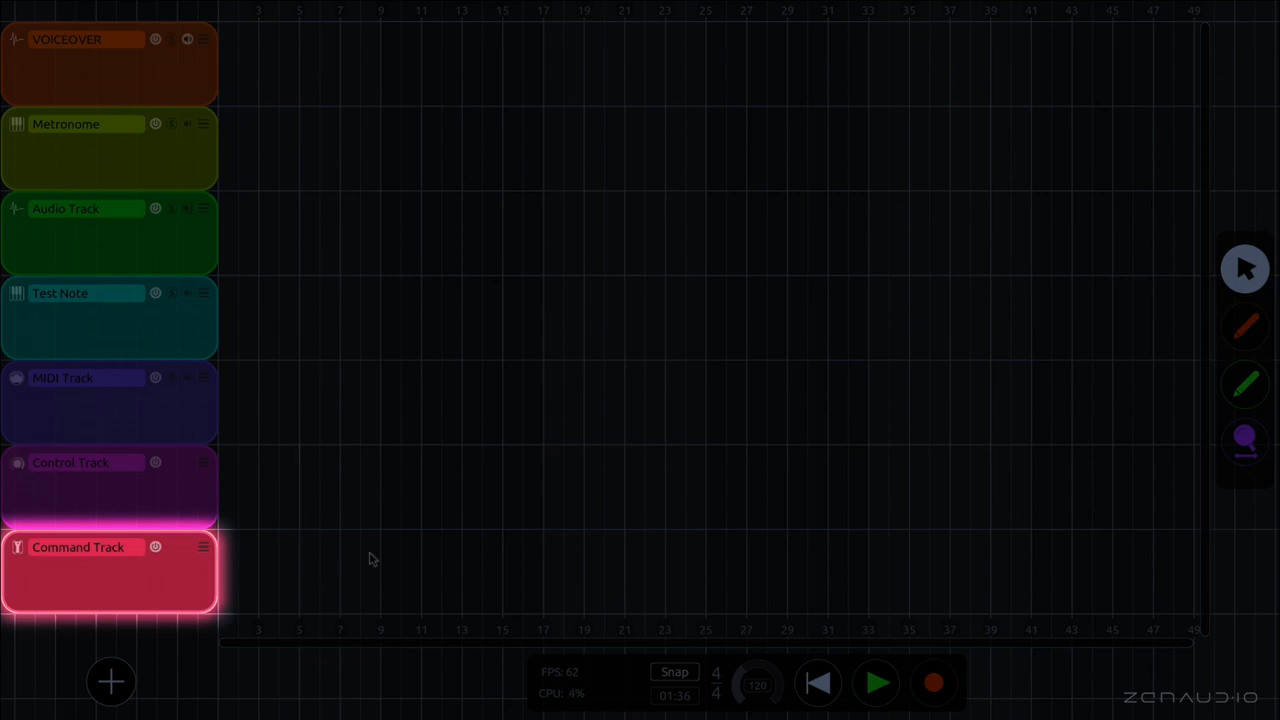
mouse_move(388, 565)
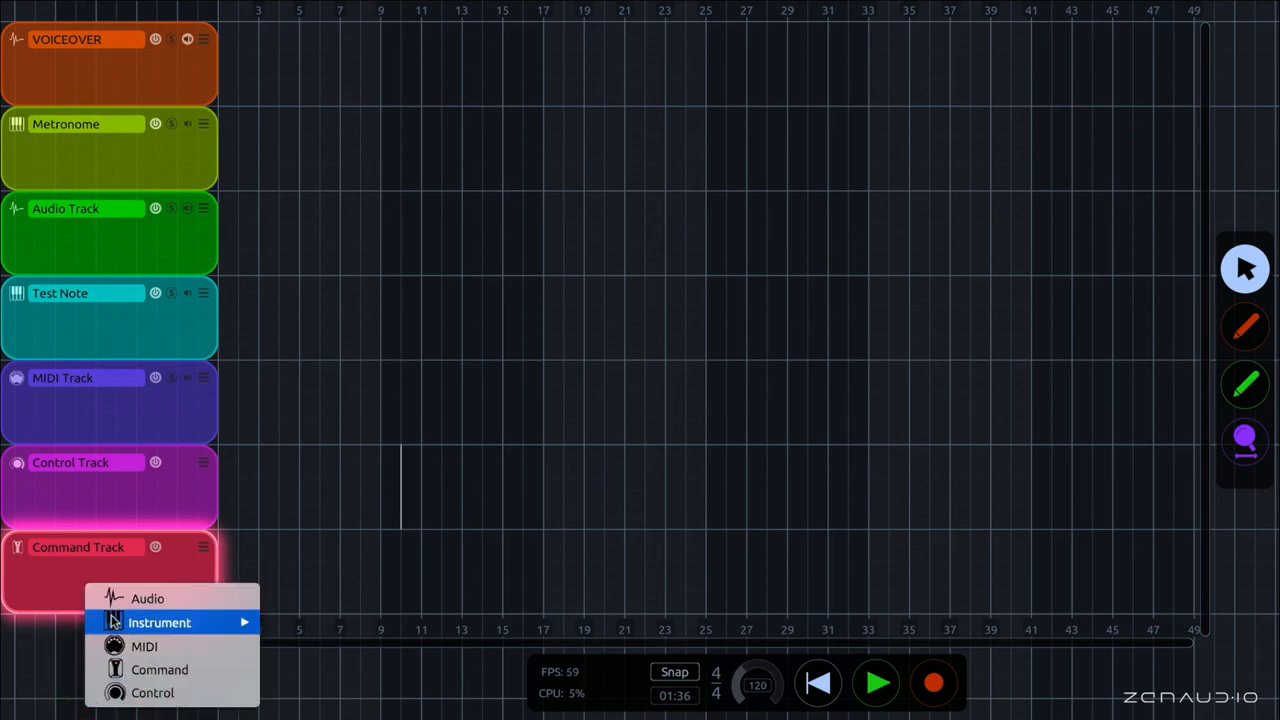
mouse_move(147, 598)
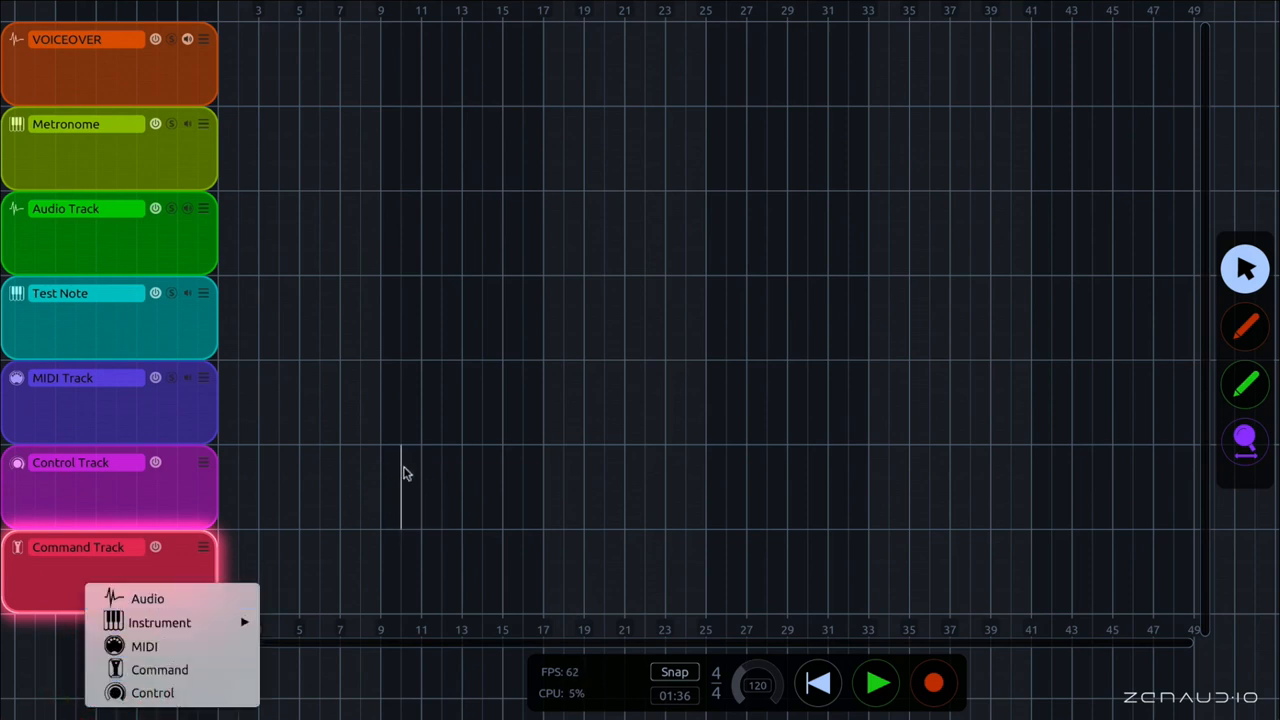
mouse_move(147, 598)
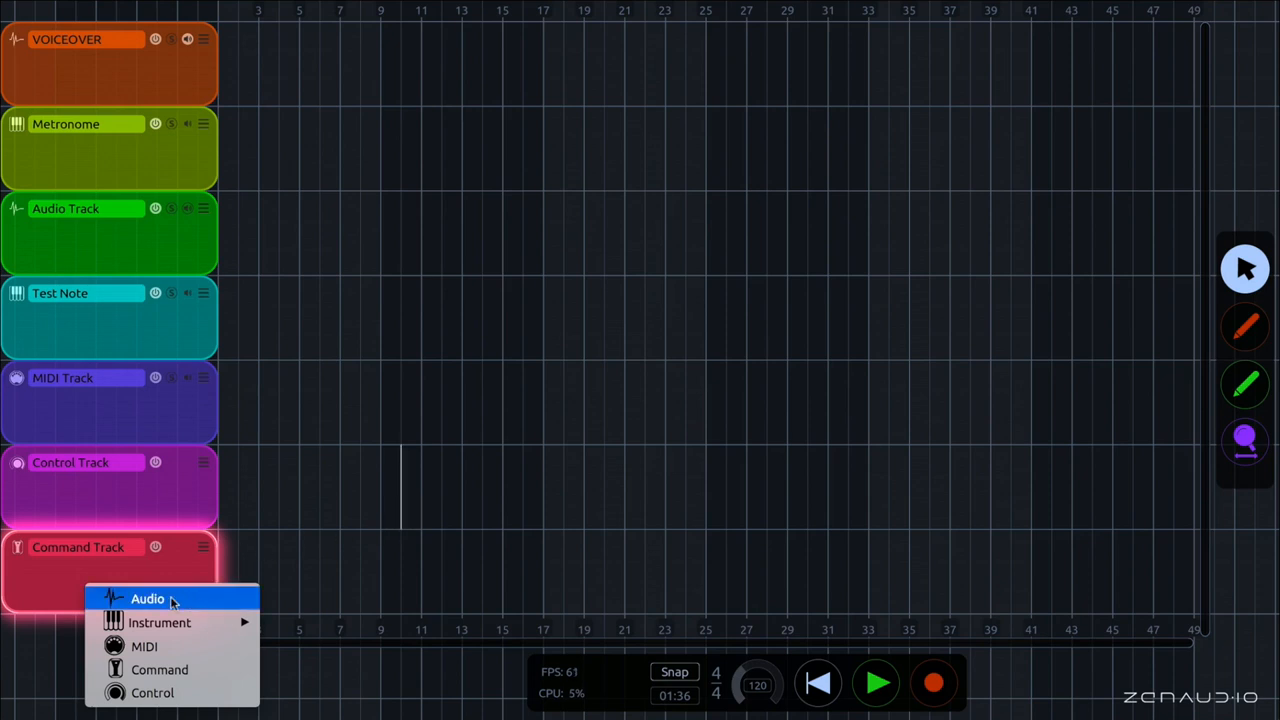
Add a new audio track and rename it 'Vocal'
left_click(147, 598)
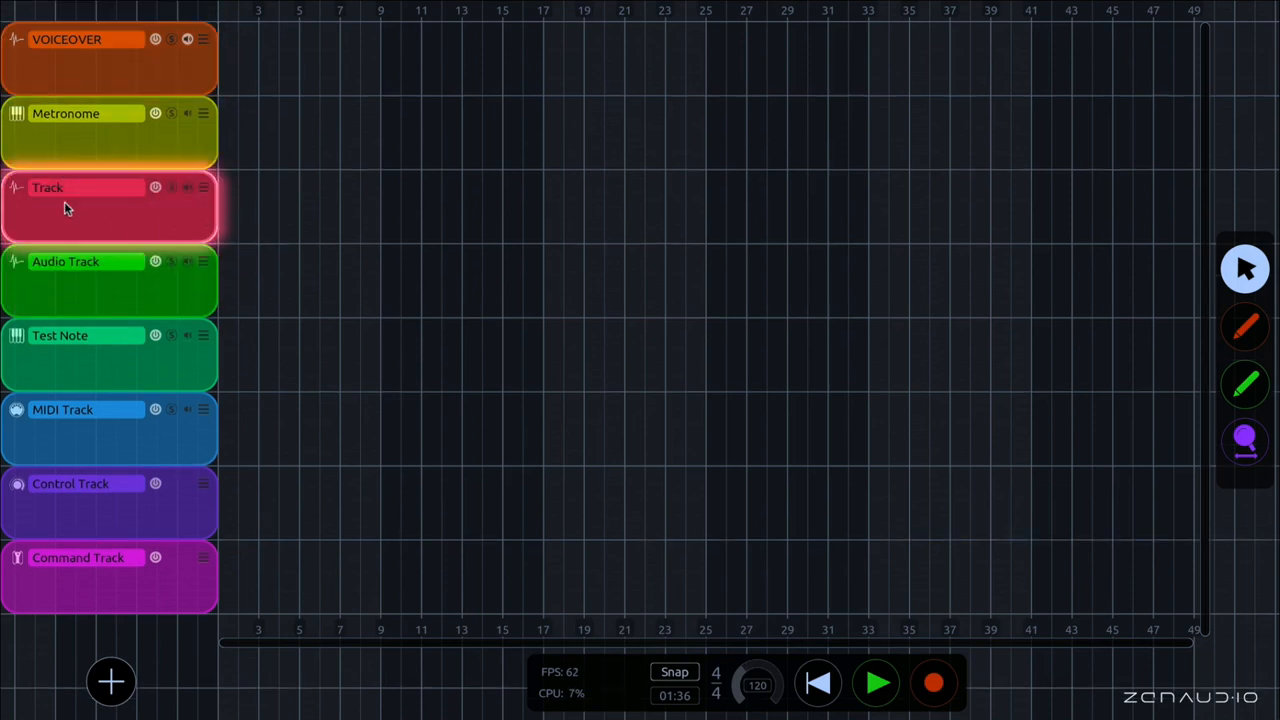
double_click(47, 188)
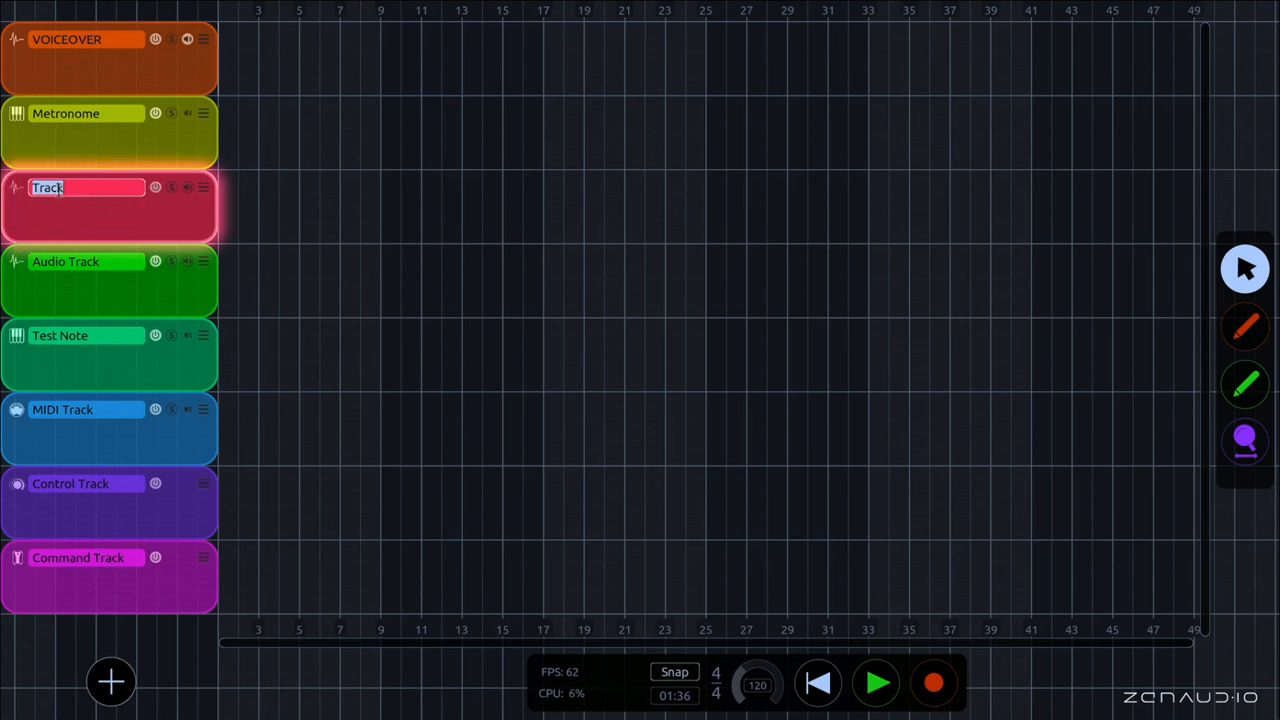
type("Vocal")
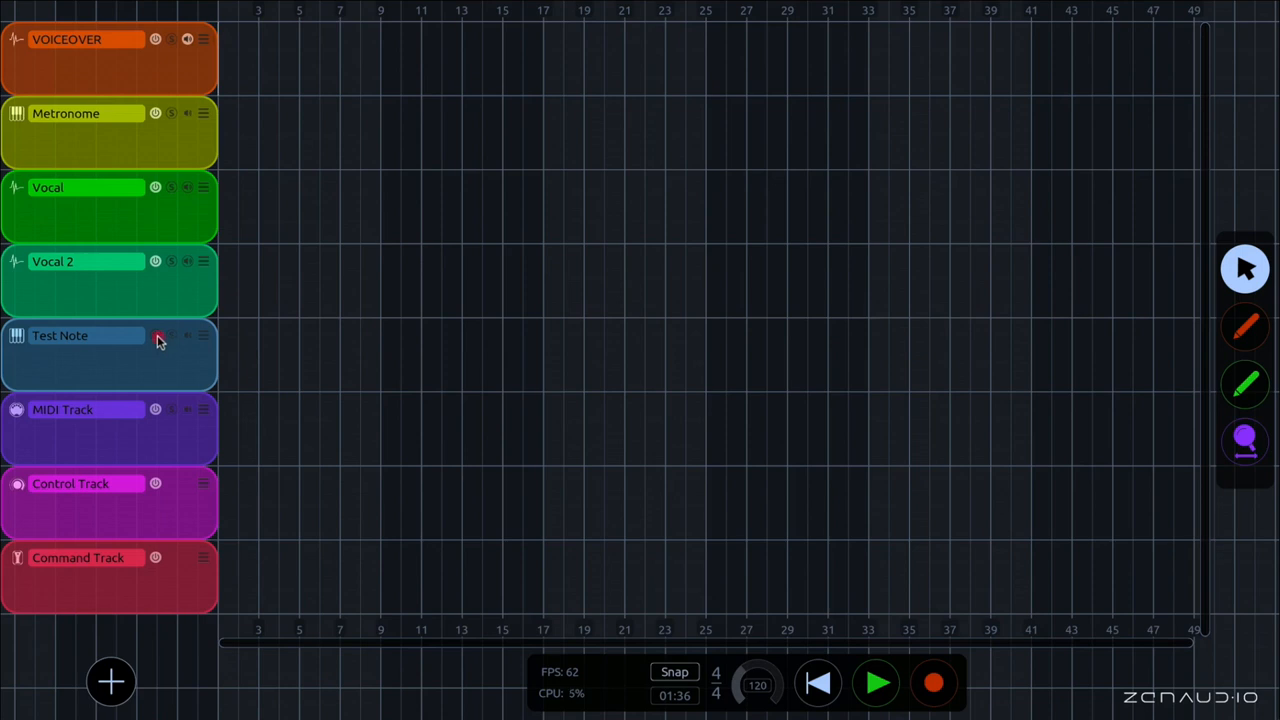
Toggle the Test Note track's power button twice
left_click(155, 336)
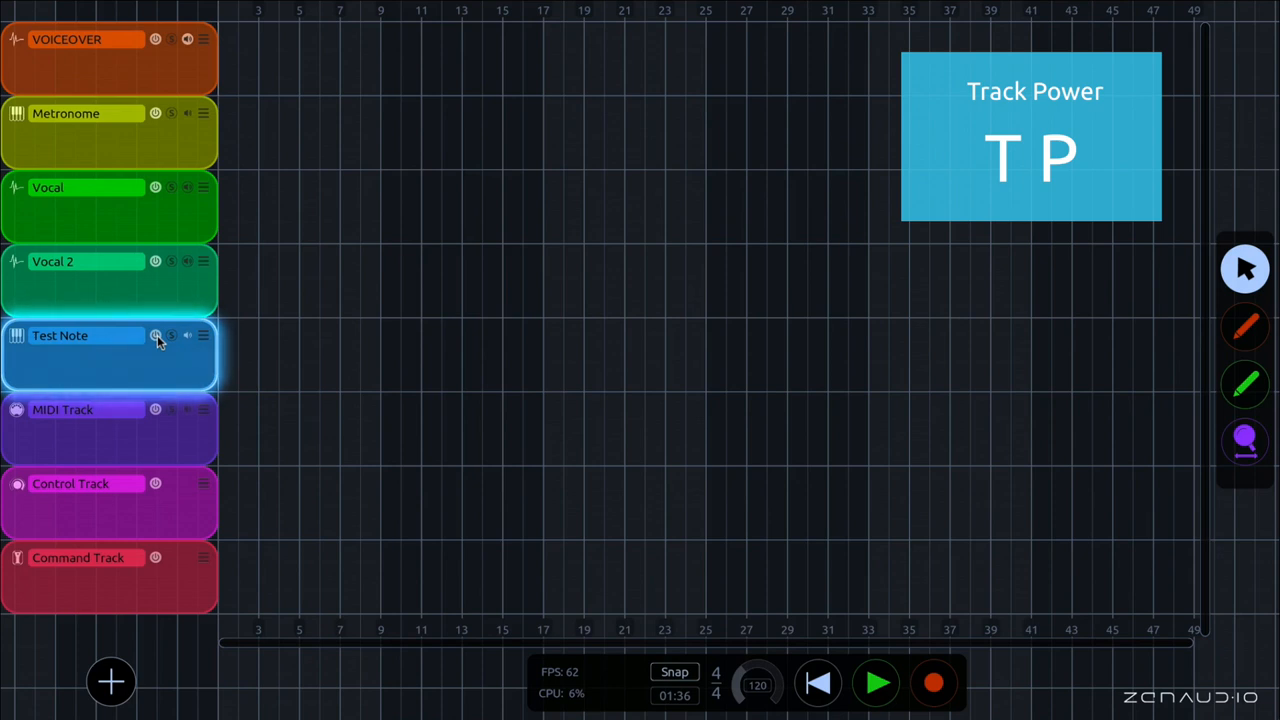
left_click(156, 335)
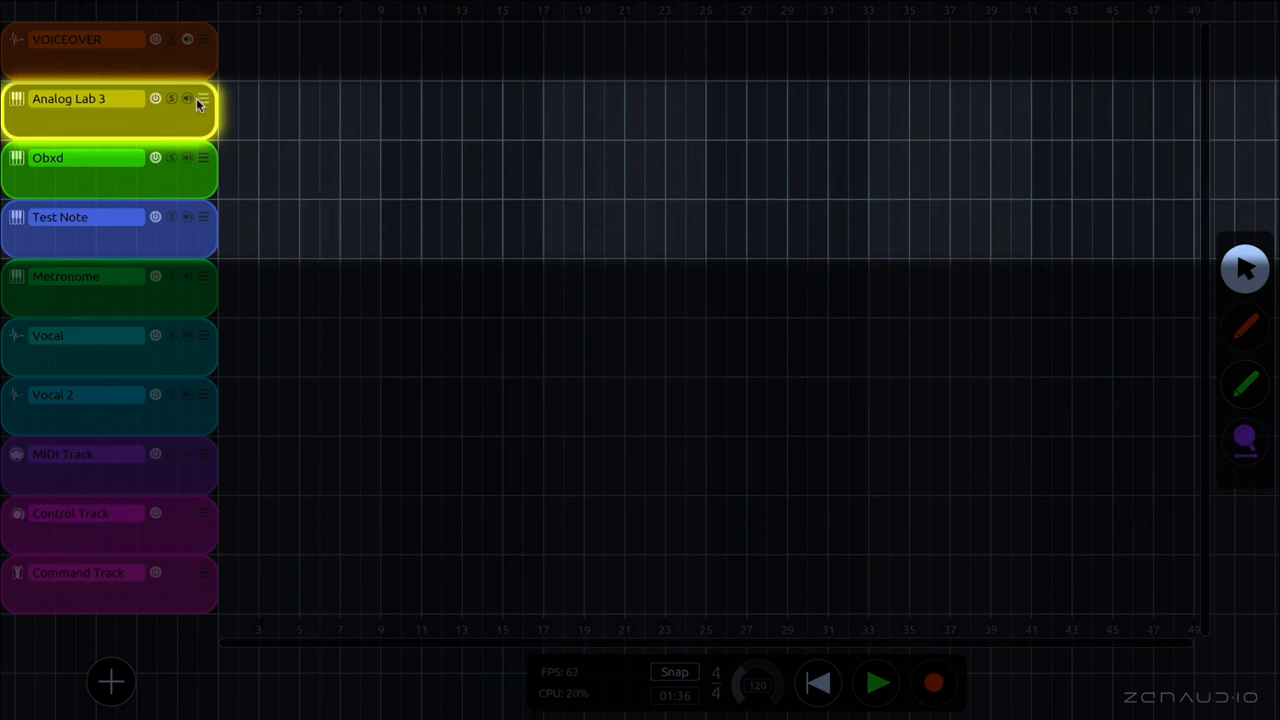
Open the track options menu on the Analog Lab 3 header
left_click(202, 98)
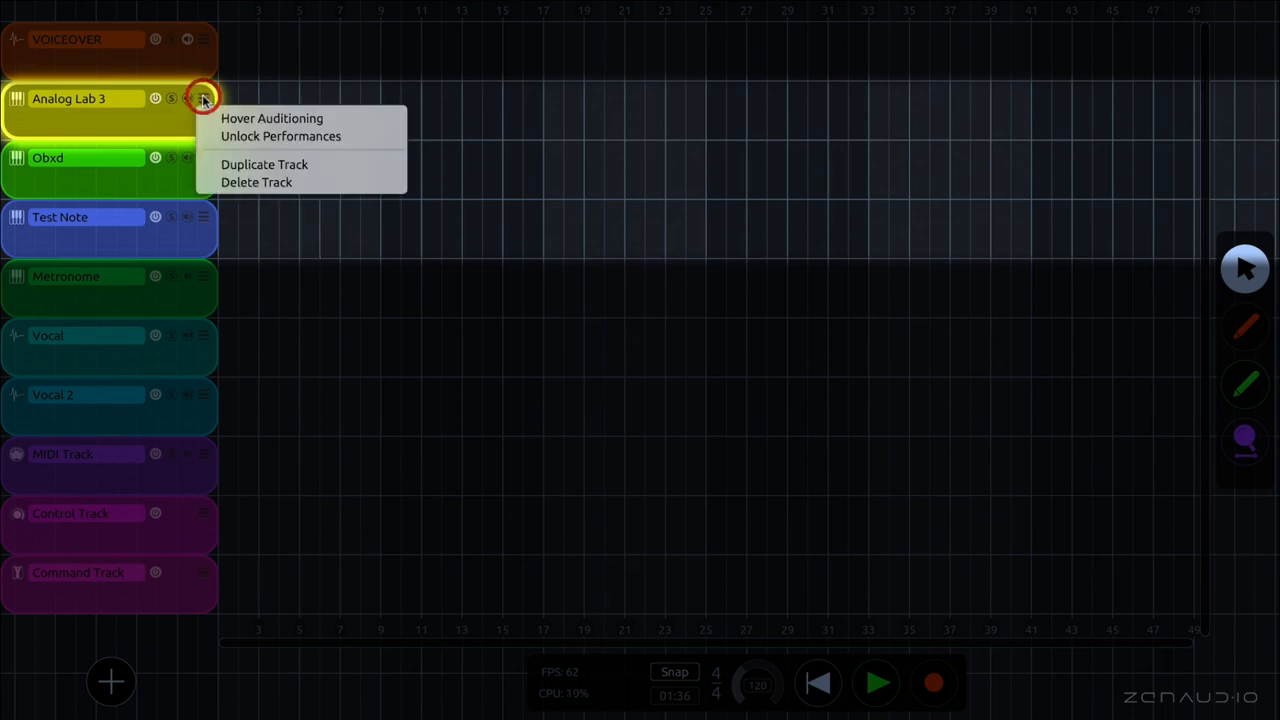
Enable Hover Auditioning and audition the Obxd, Test Note and Analog Lab 3 lanes in turn
left_click(110, 170)
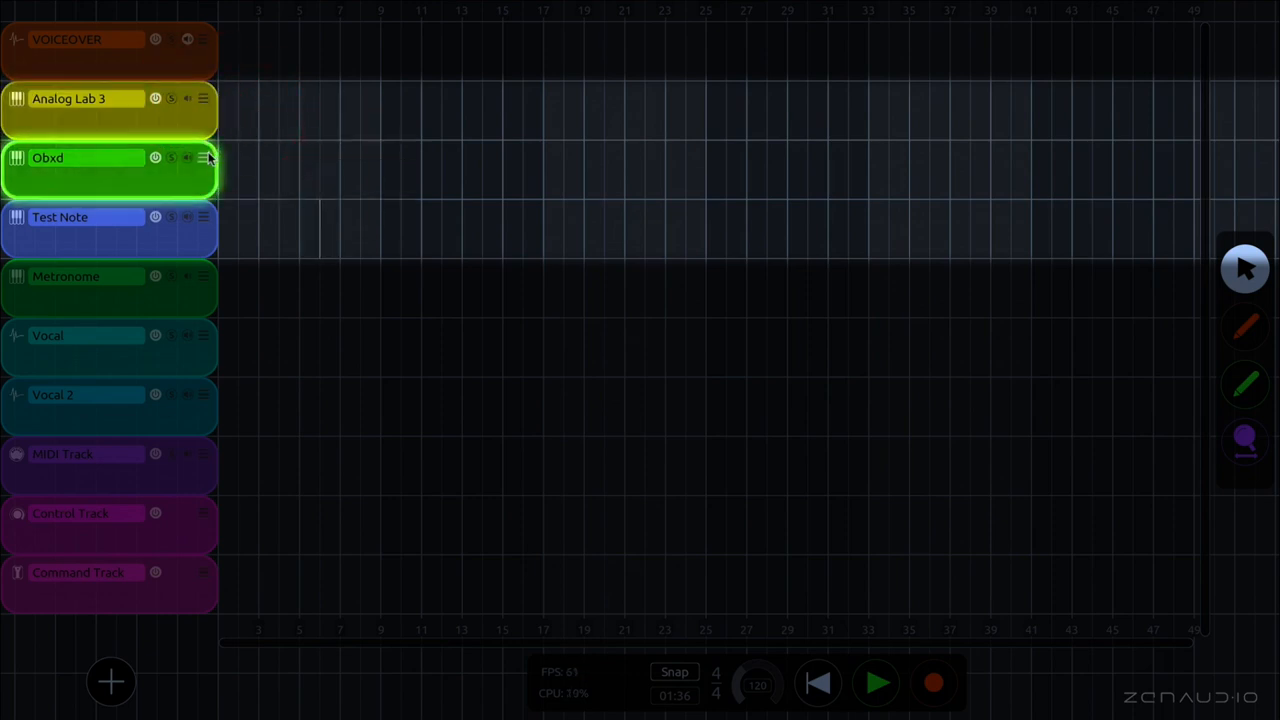
left_click(85, 217)
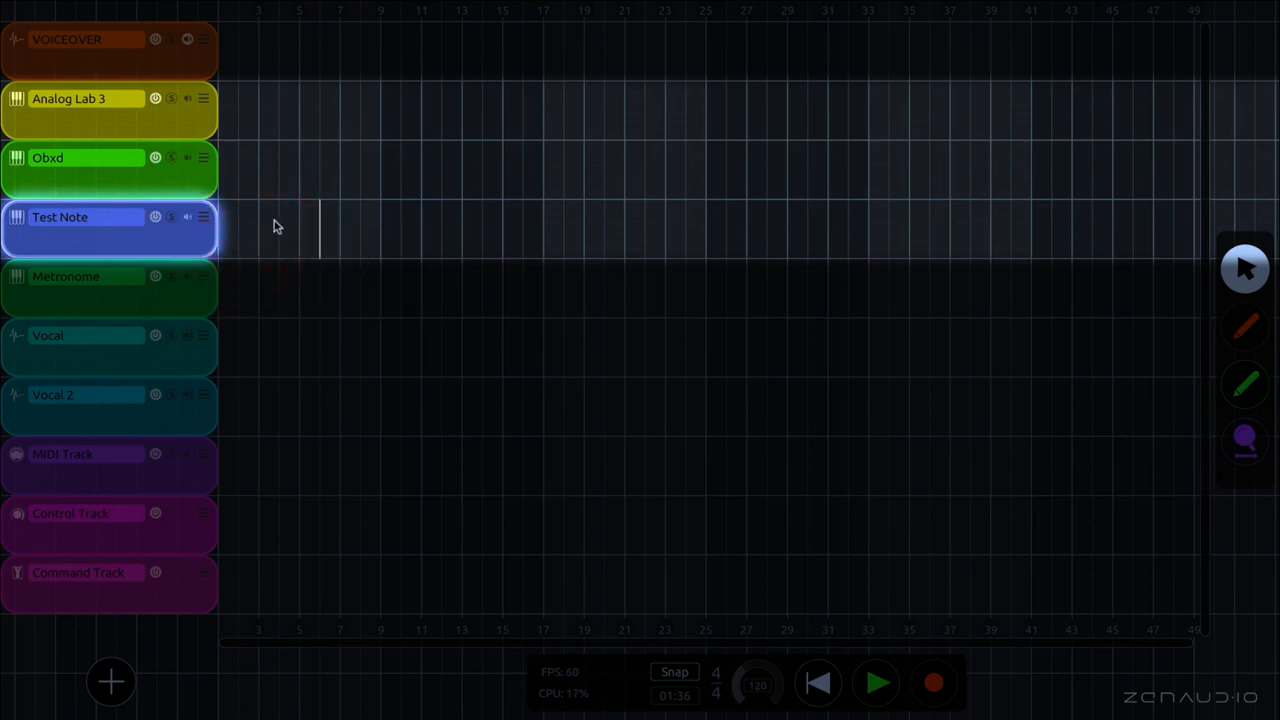
left_click(108, 110)
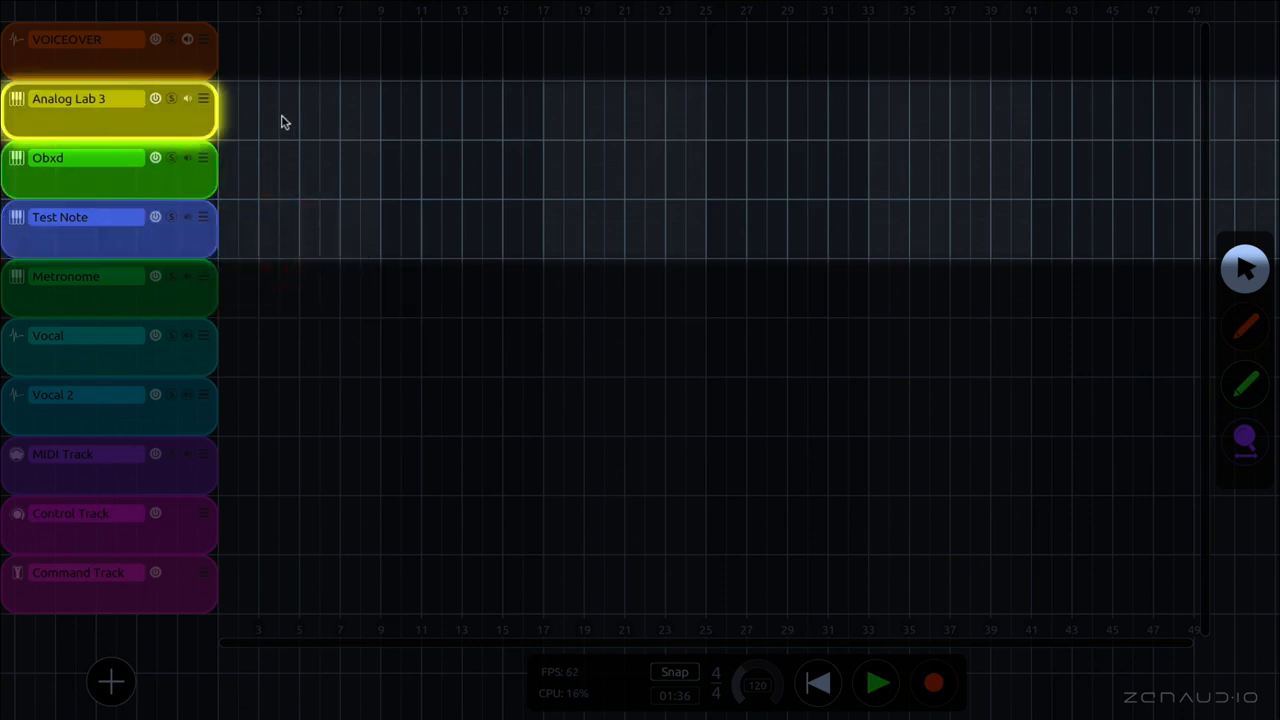
left_click(80, 157)
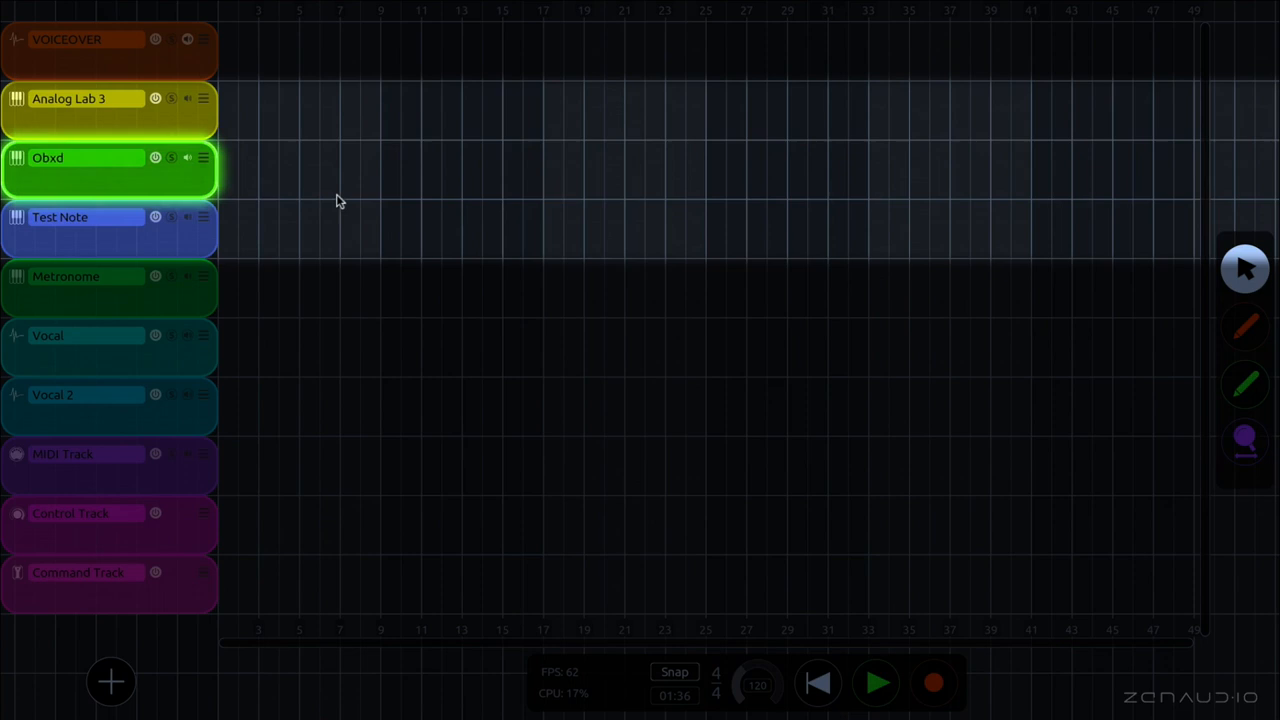
left_click(80, 217)
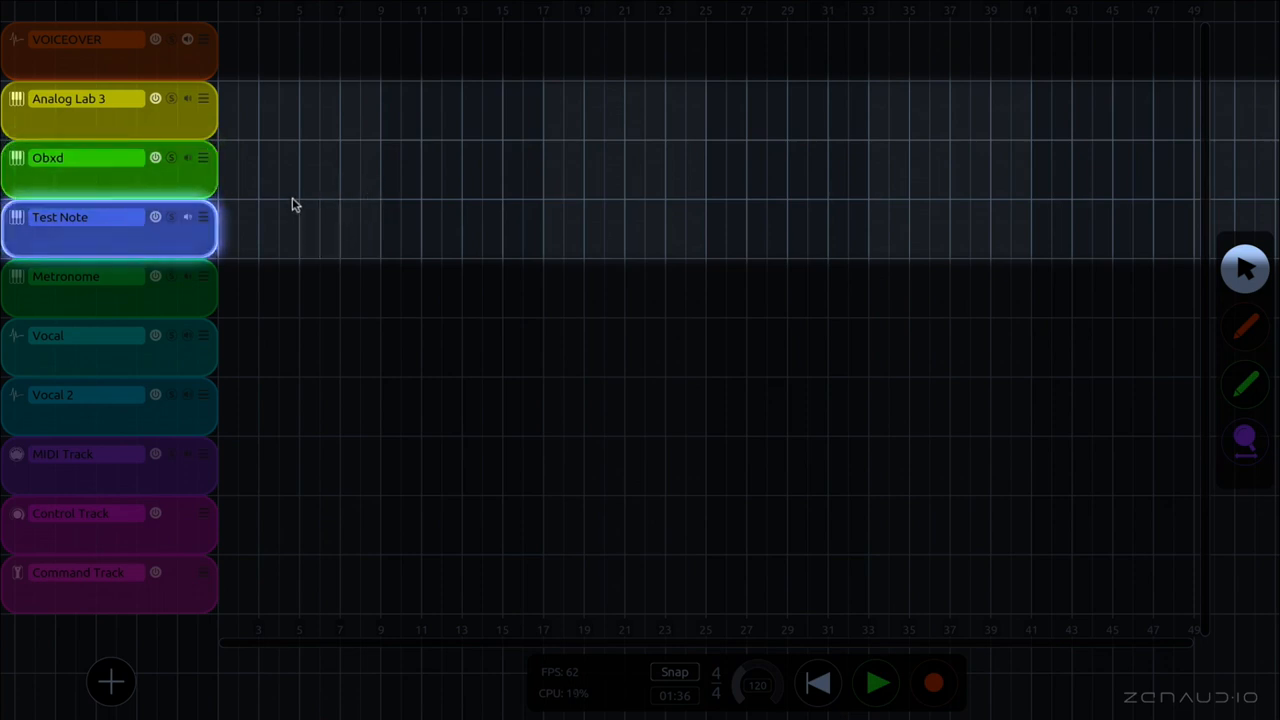
left_click(85, 98)
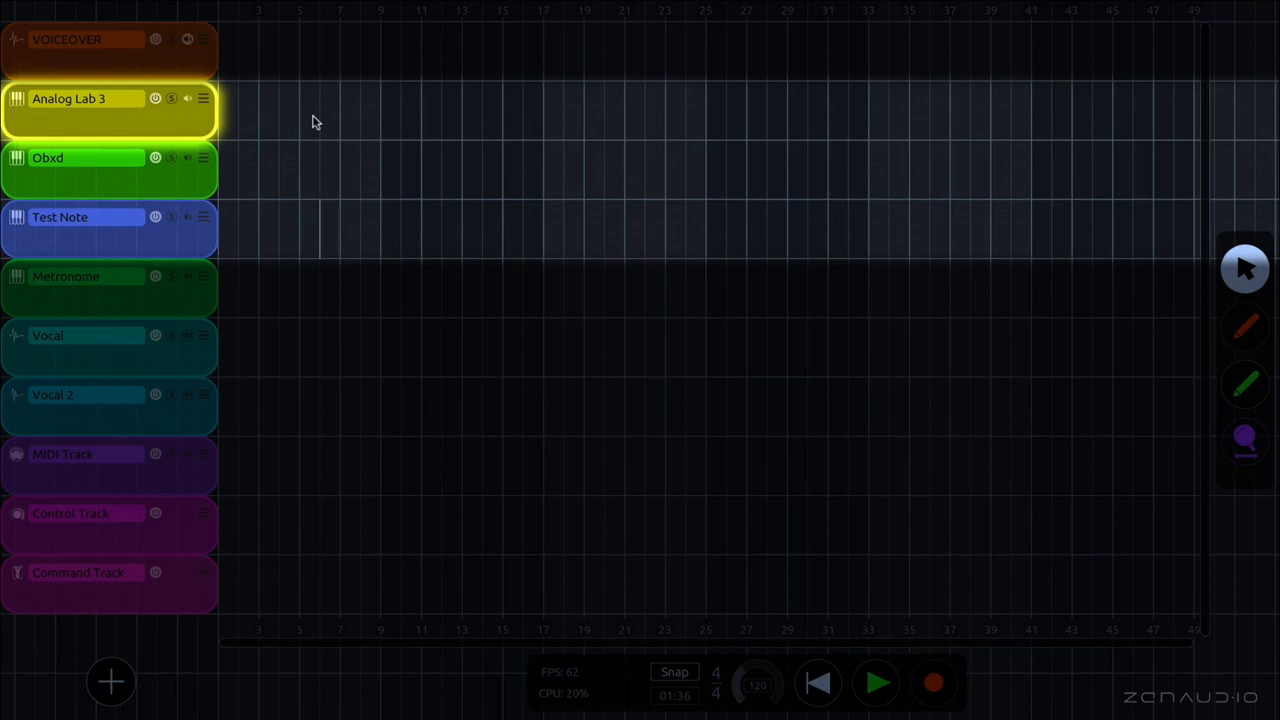
left_click(85, 157)
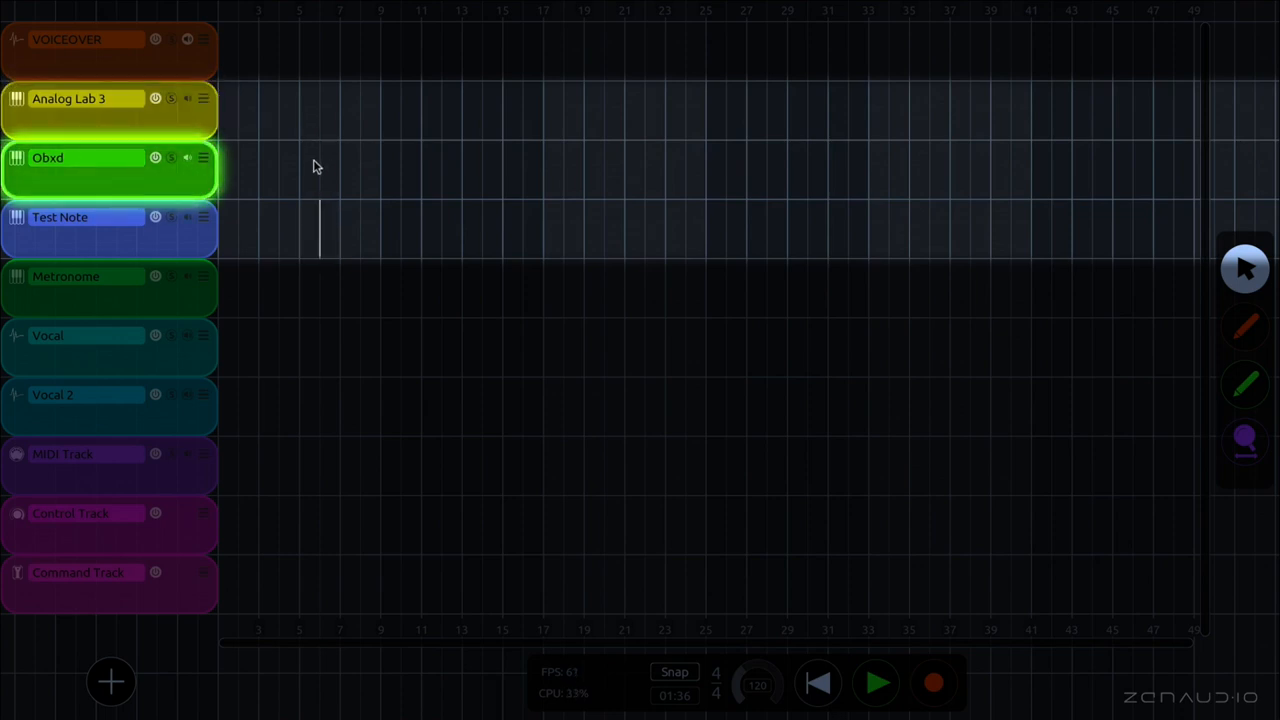
left_click(60, 217)
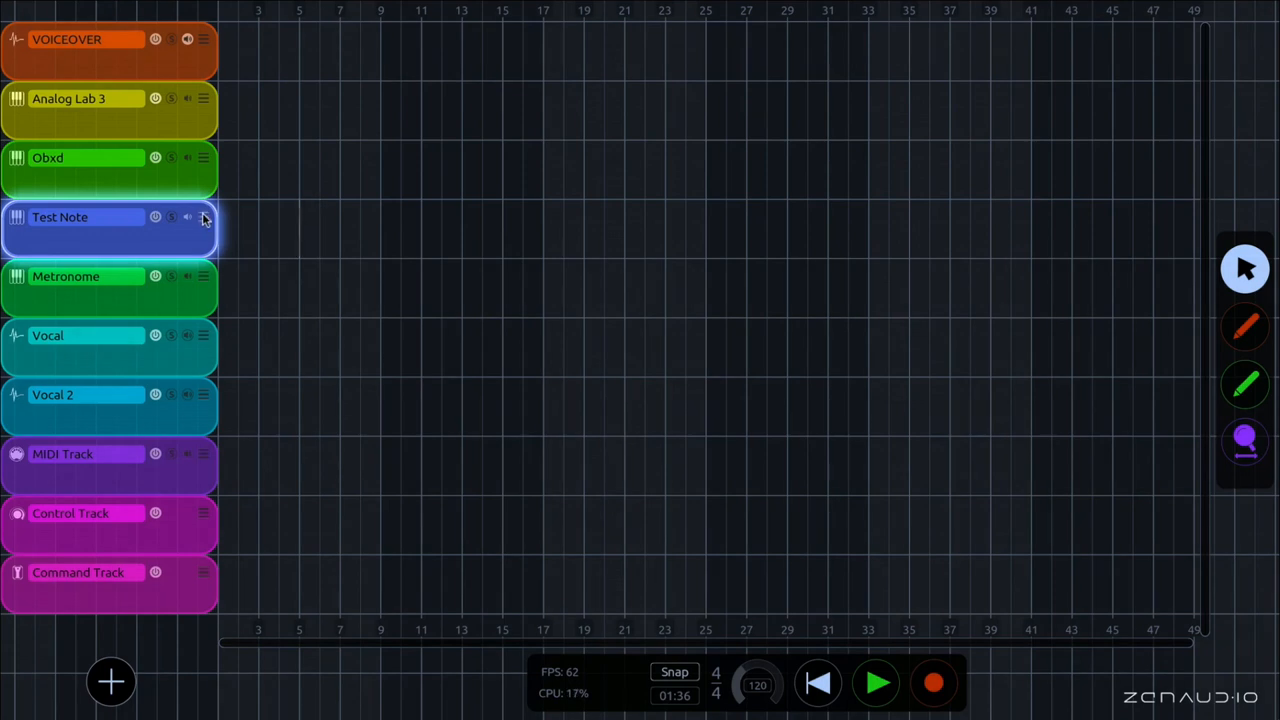
Duplicate Test Note twice, producing Test Note 2 and Test Note 3
left_click(203, 217)
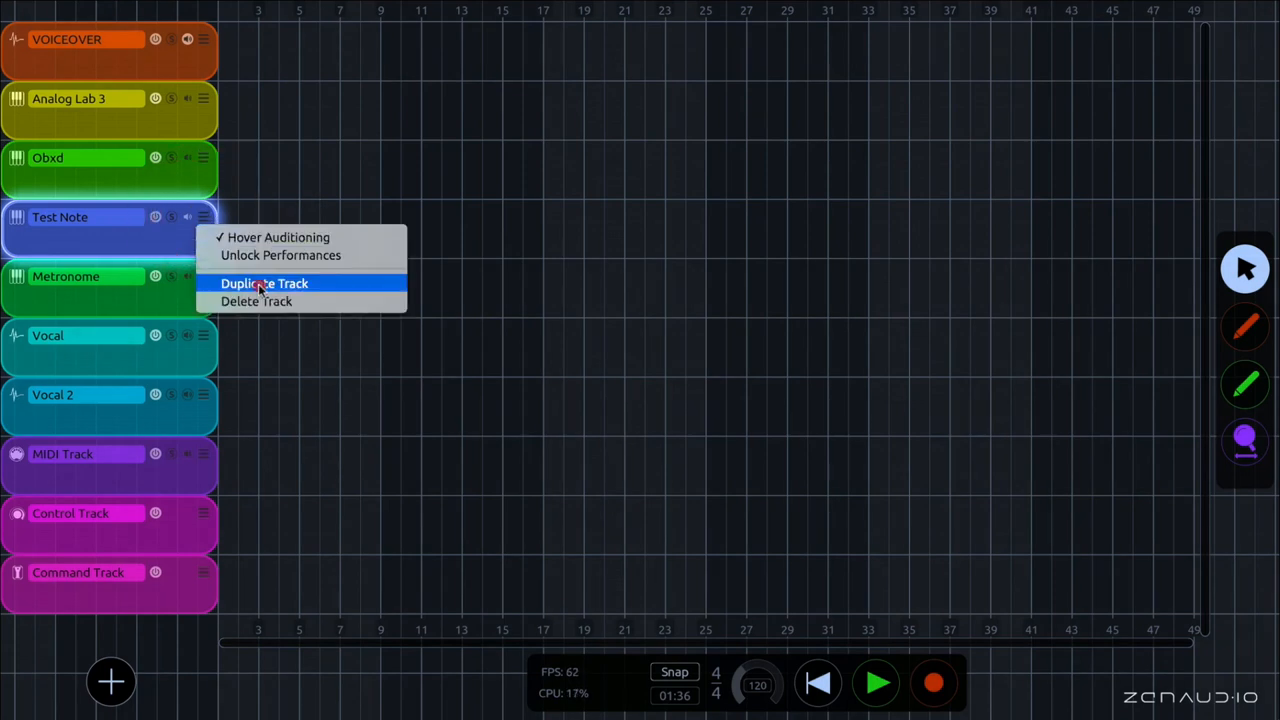
left_click(264, 283)
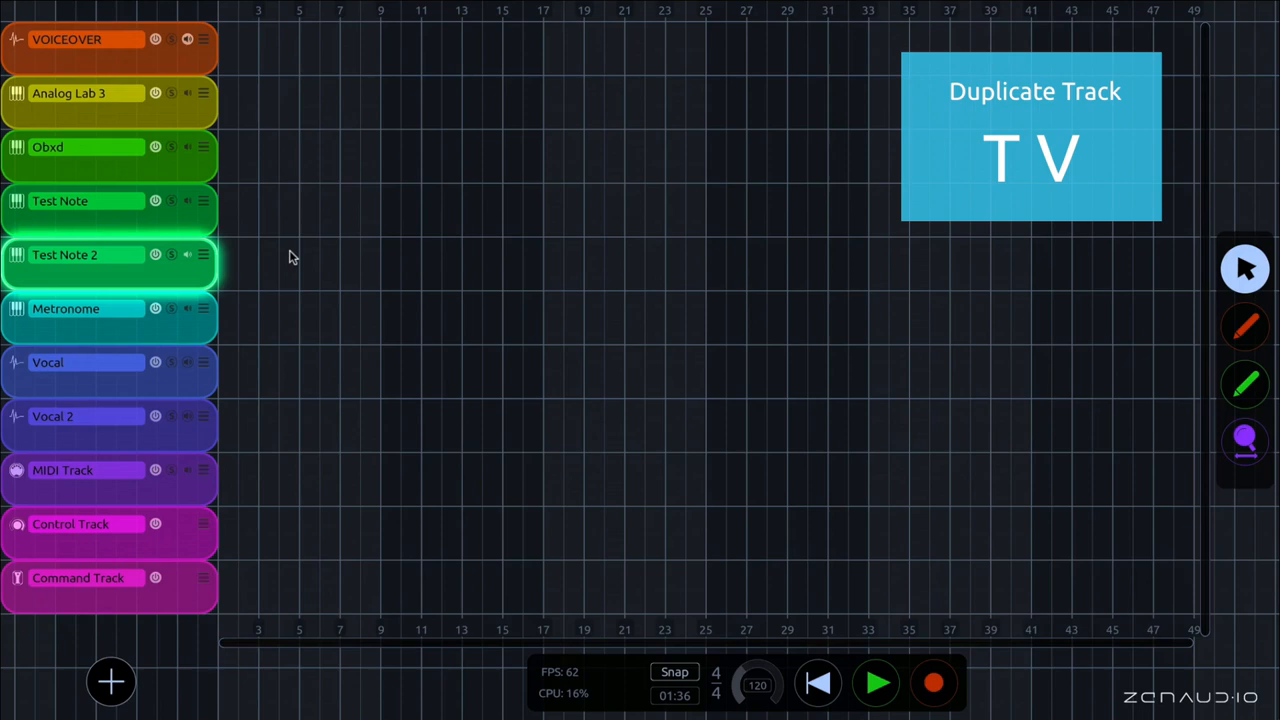
key("v")
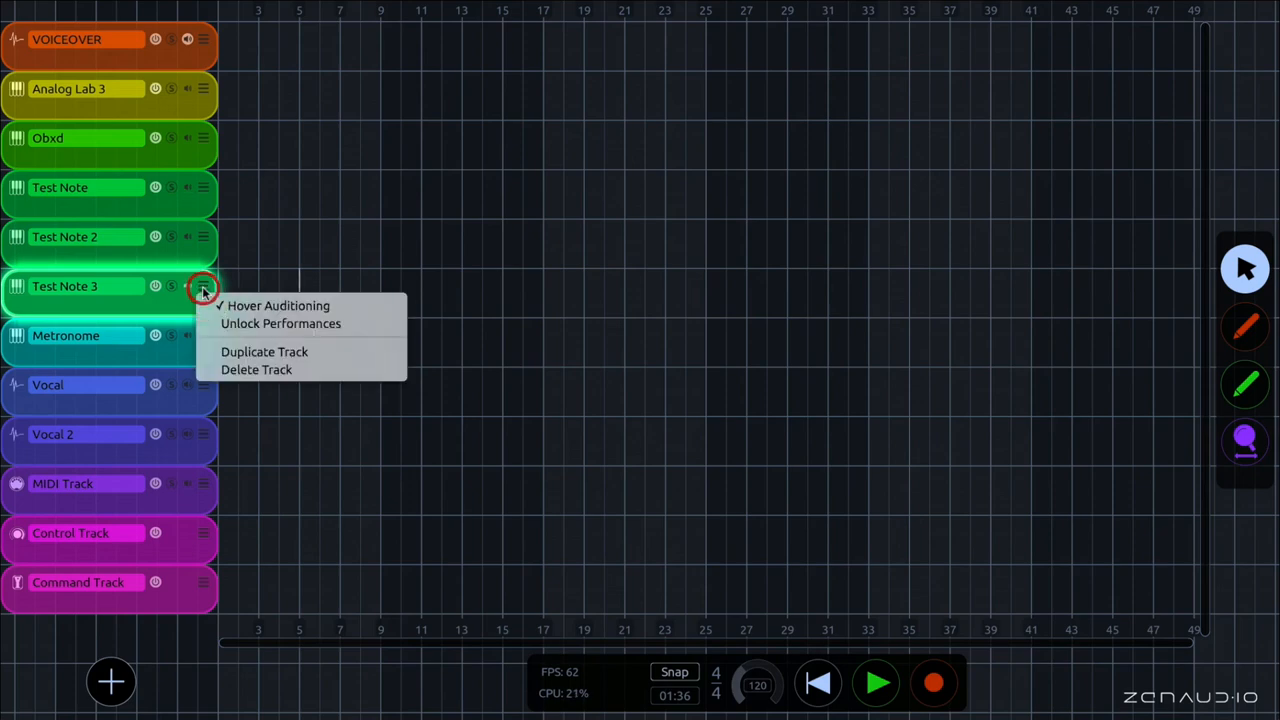
Delete the Test Note 3 track and confirm the deletion
left_click(256, 369)
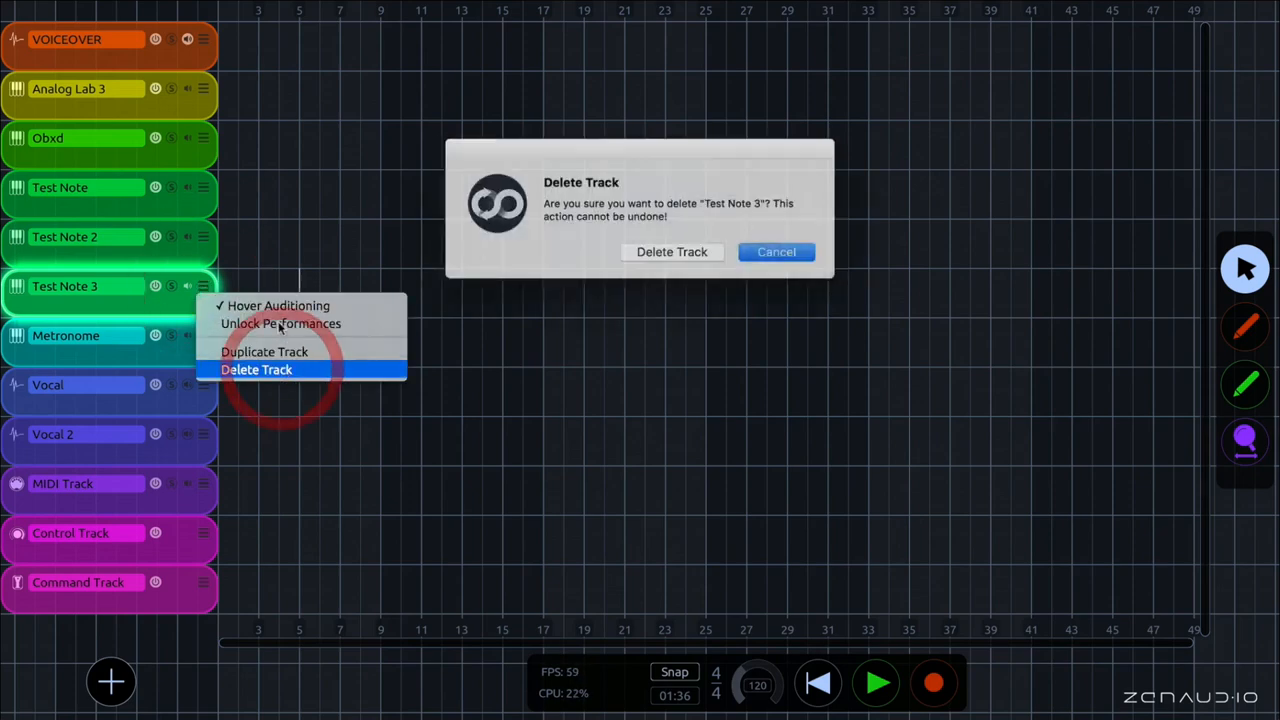
left_click(671, 251)
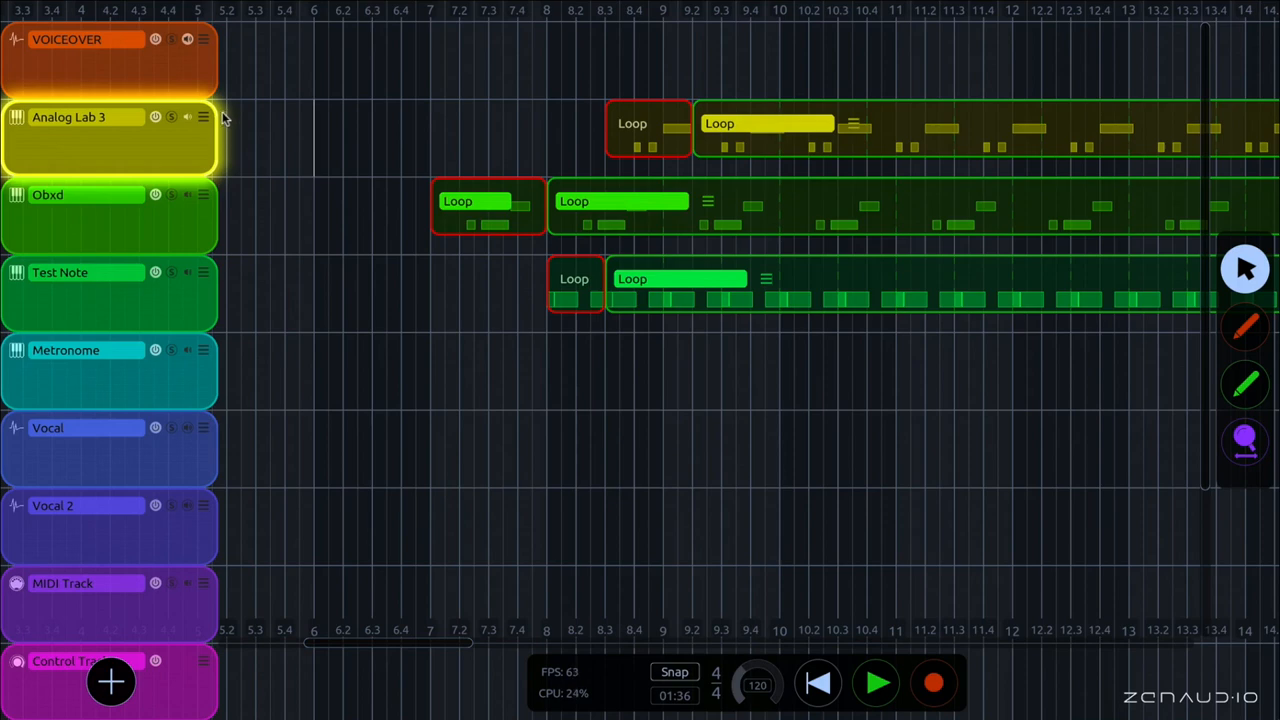
Lock the Analog Lab 3 track's performances
left_click(203, 117)
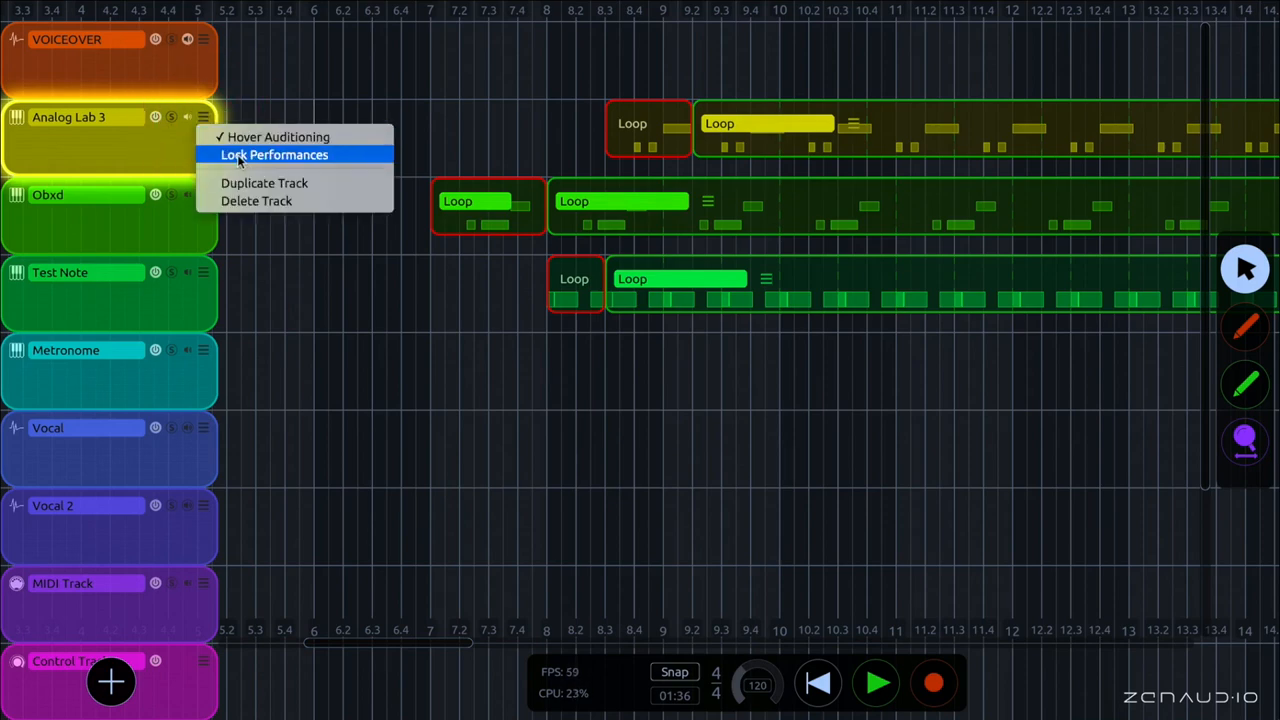
left_click(258, 163)
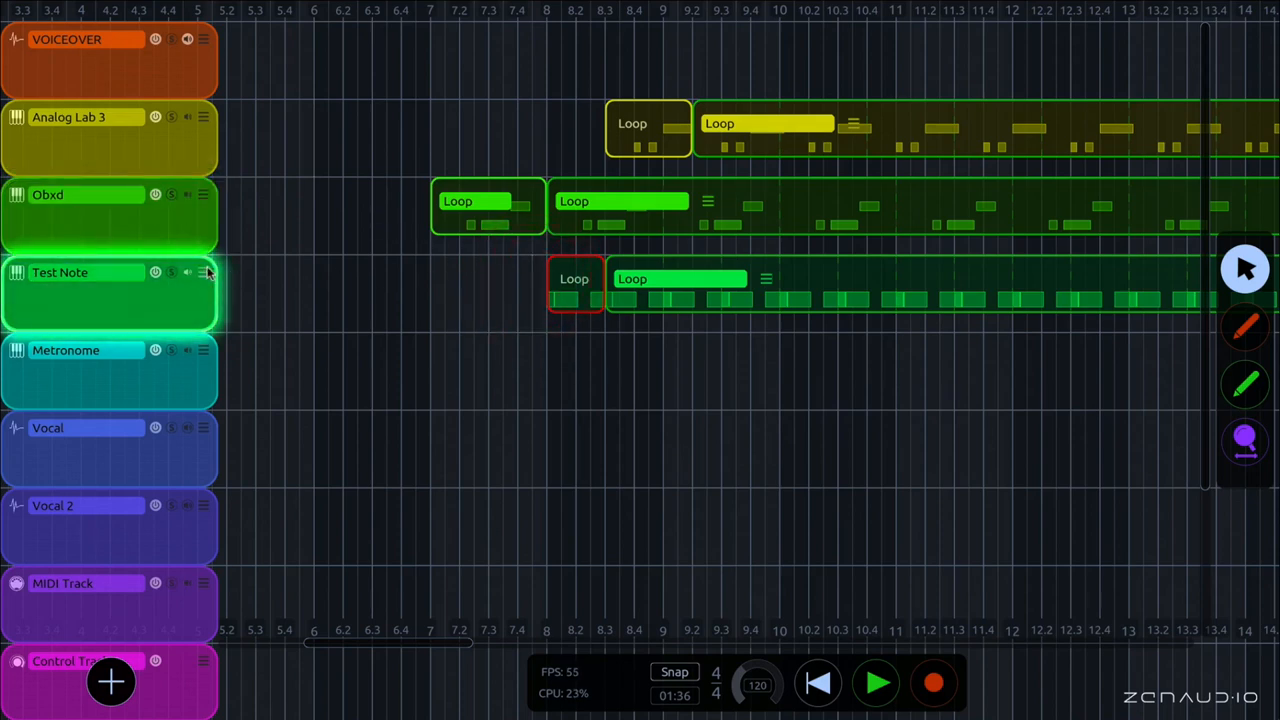
left_click(204, 272)
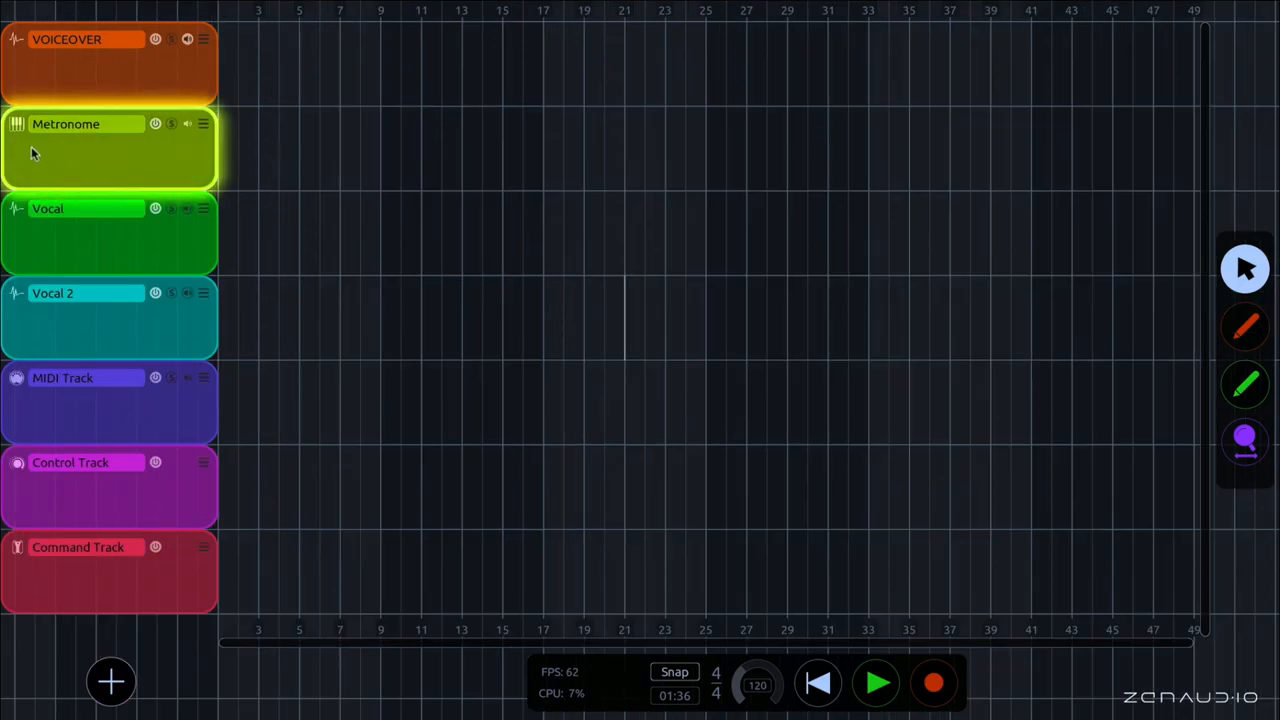
mouse_move(88, 170)
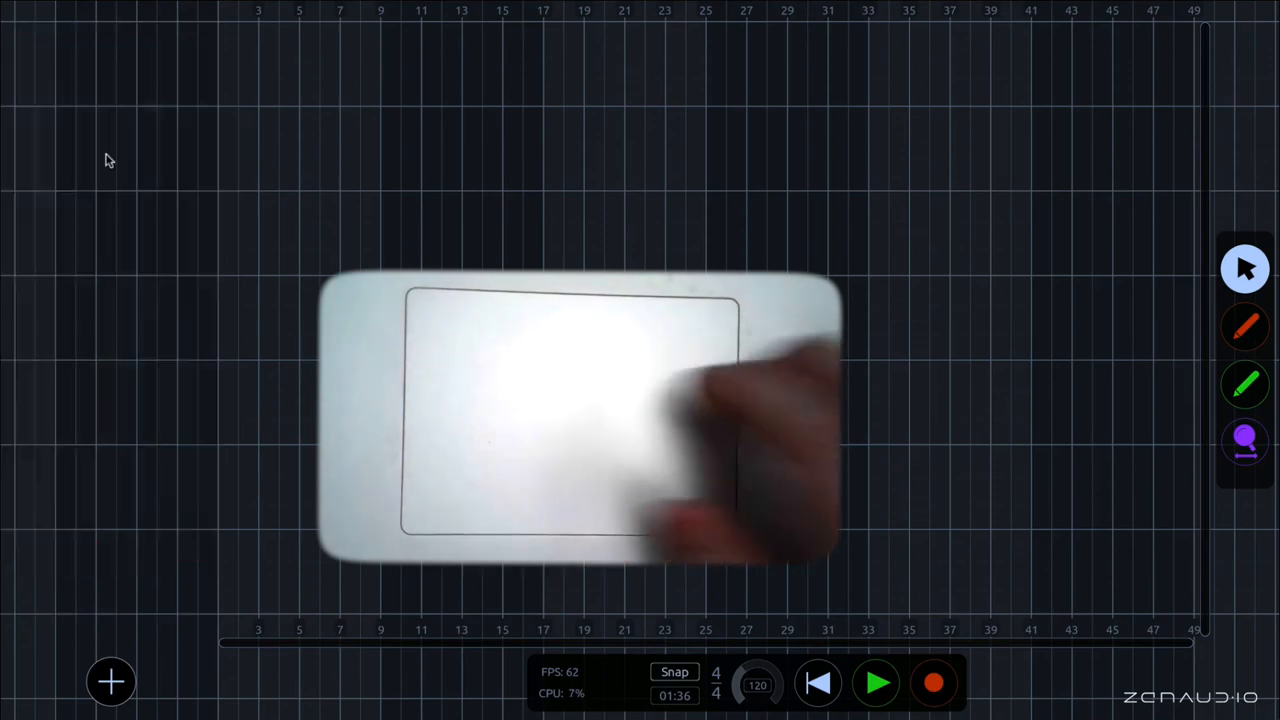
Open the Metronome track panel and cycle to the Vocal 2 panel
left_click(110, 681)
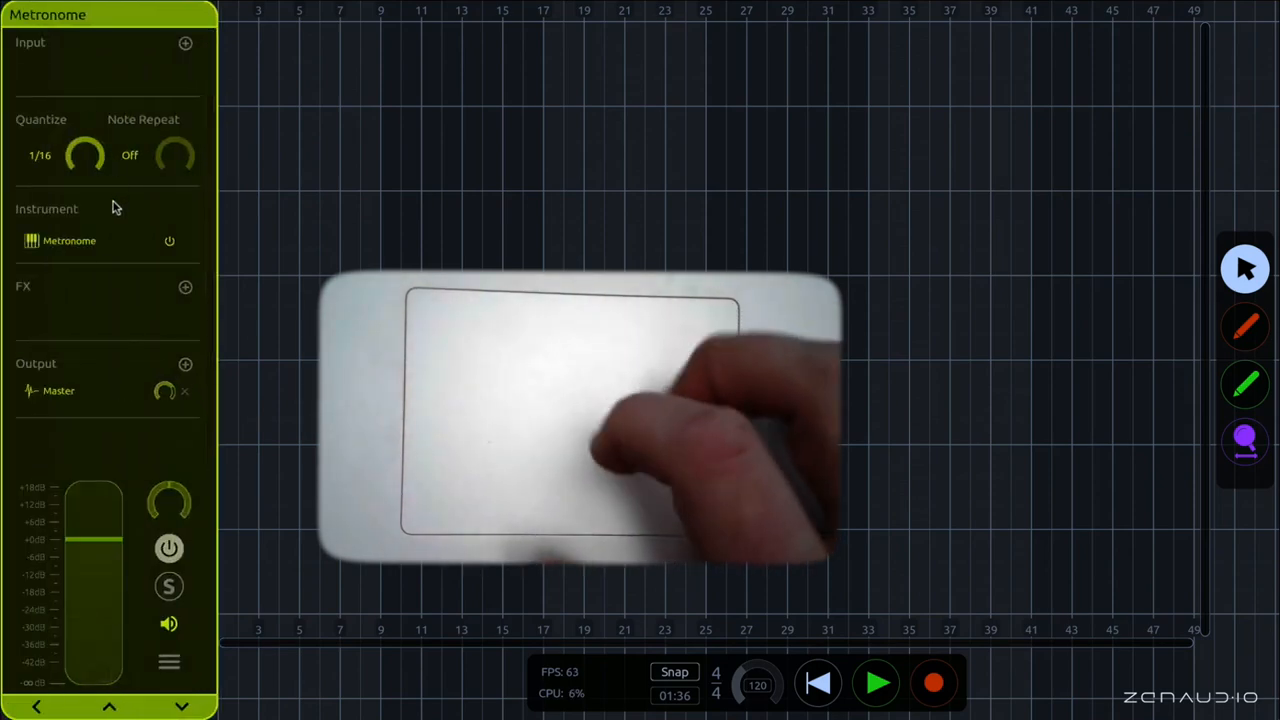
key("T")
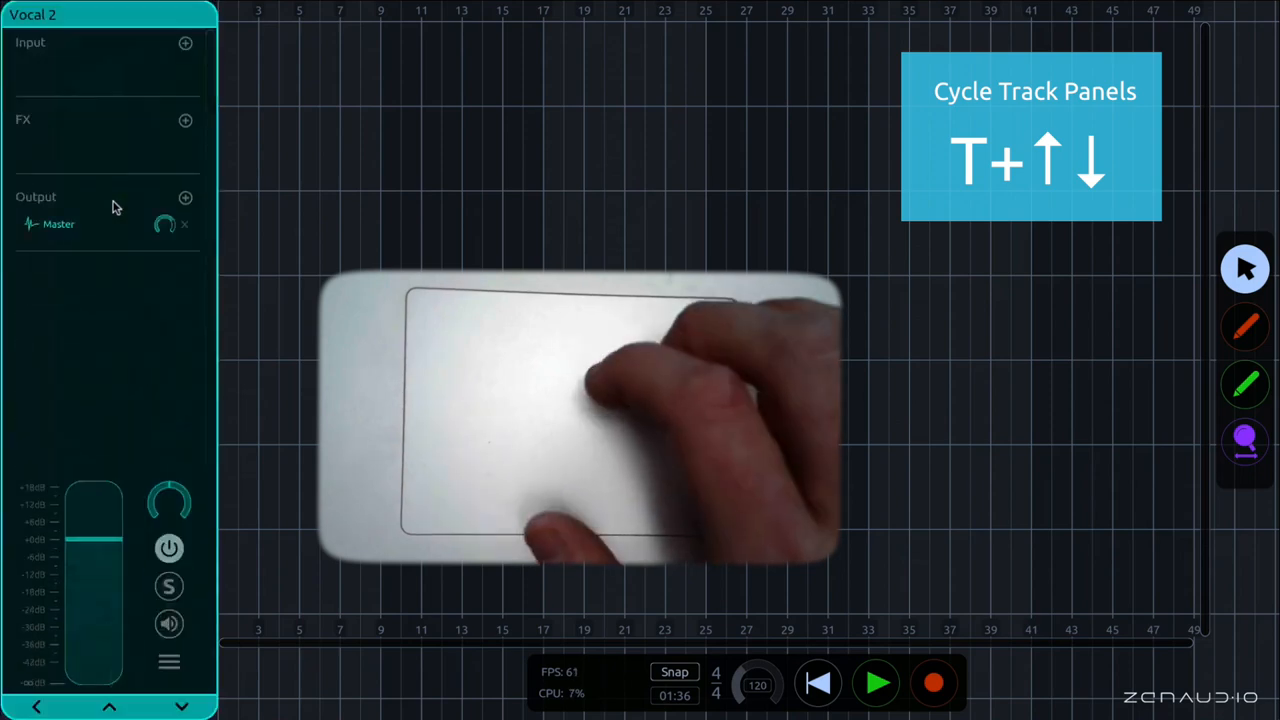